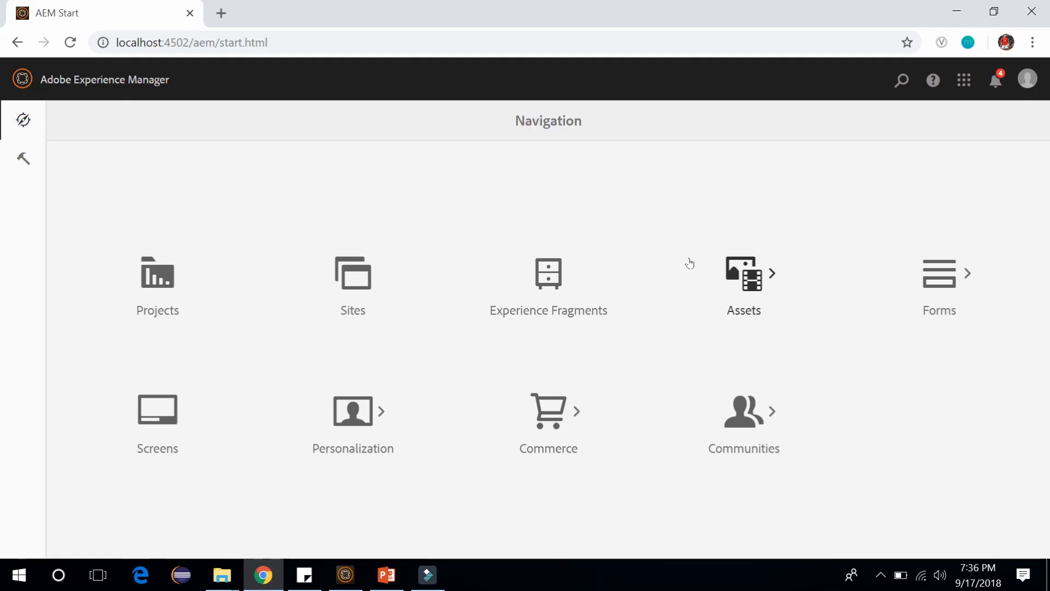
{"action": "mouse_move", "coordinate": [735, 275]}
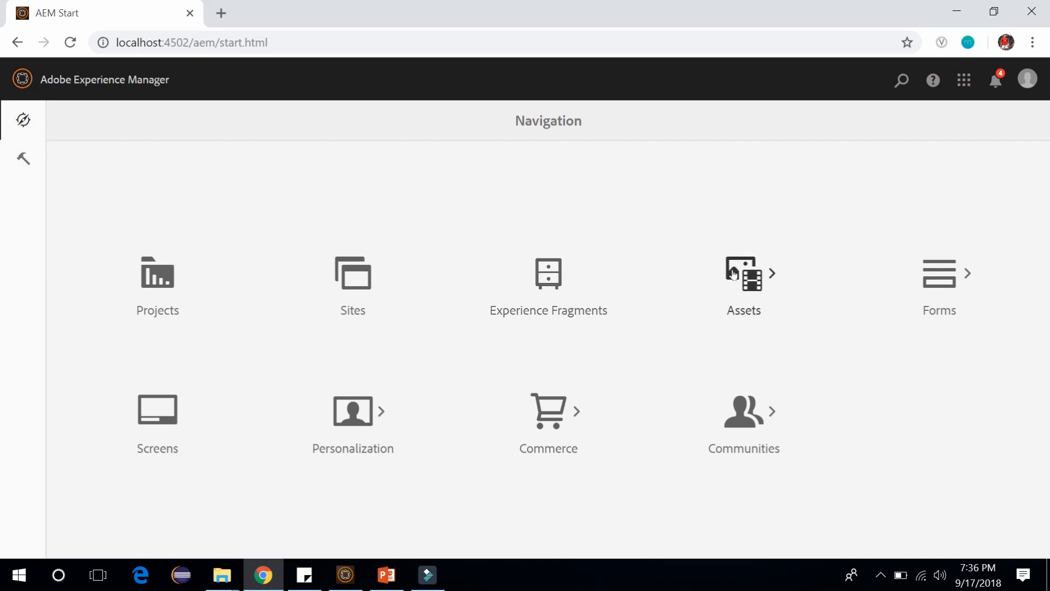
Step: Go to Assets > Files to list the top-level folders such as DemoSite, WKND and We.Retail
{"action": "left_click", "coordinate": [743, 274]}
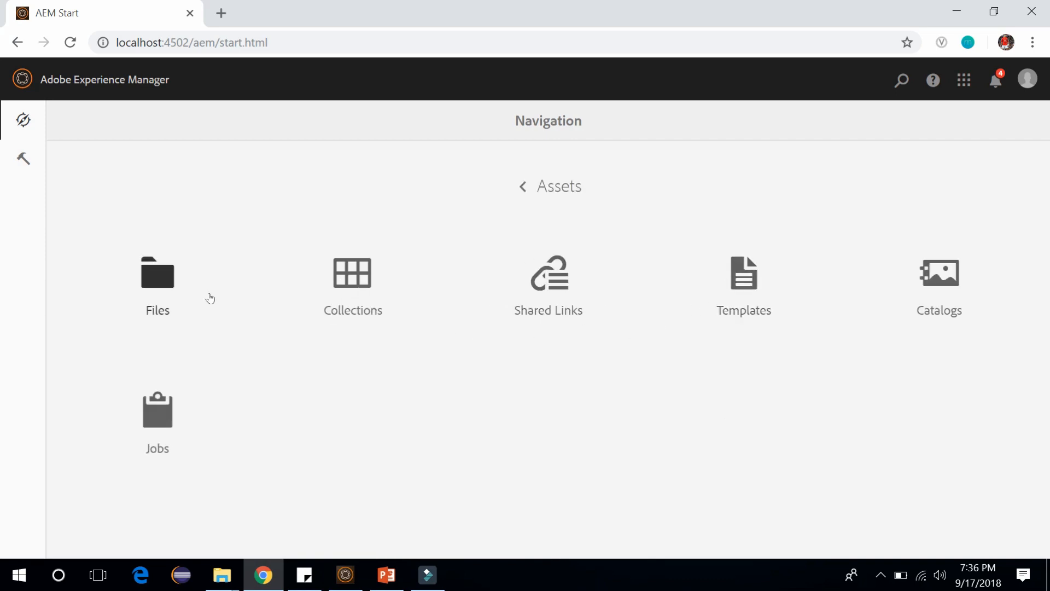
{"action": "left_click", "coordinate": [157, 284]}
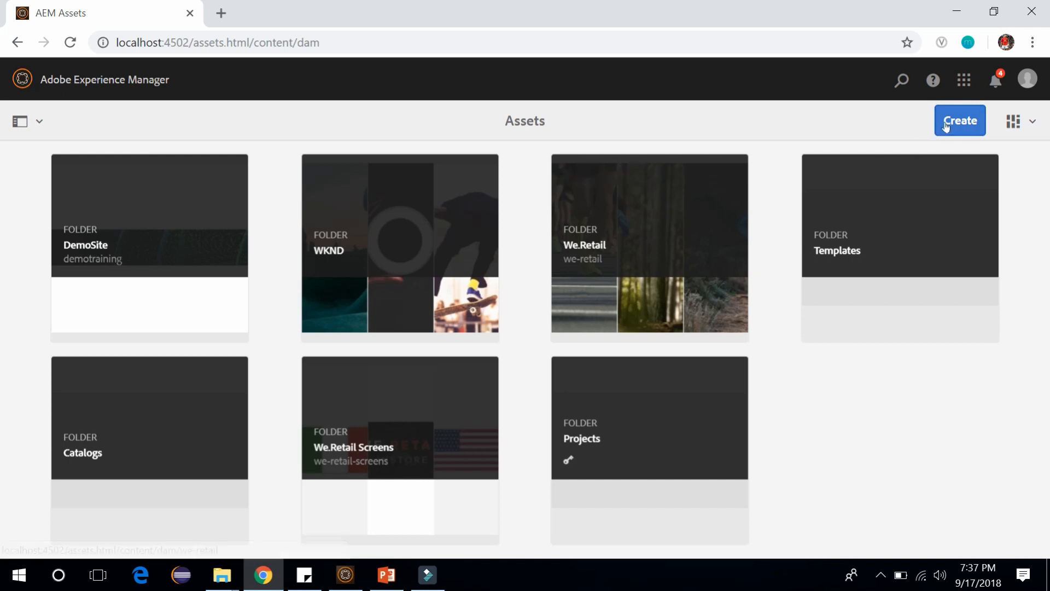
Step: Create a new Assets folder titled 'Demo' and open it
{"action": "left_click", "coordinate": [960, 120]}
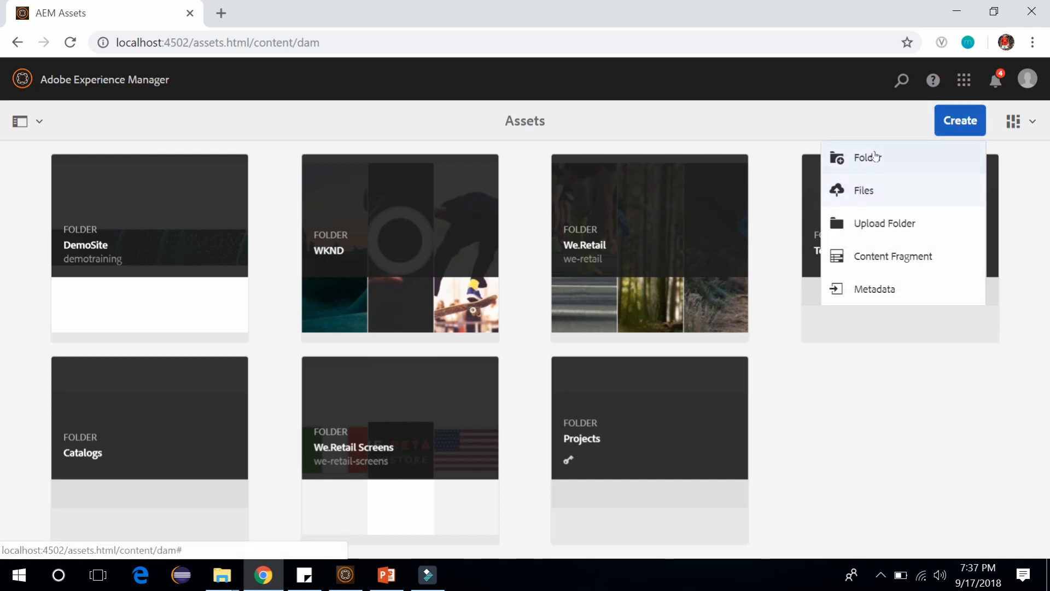
{"action": "left_click", "coordinate": [868, 158]}
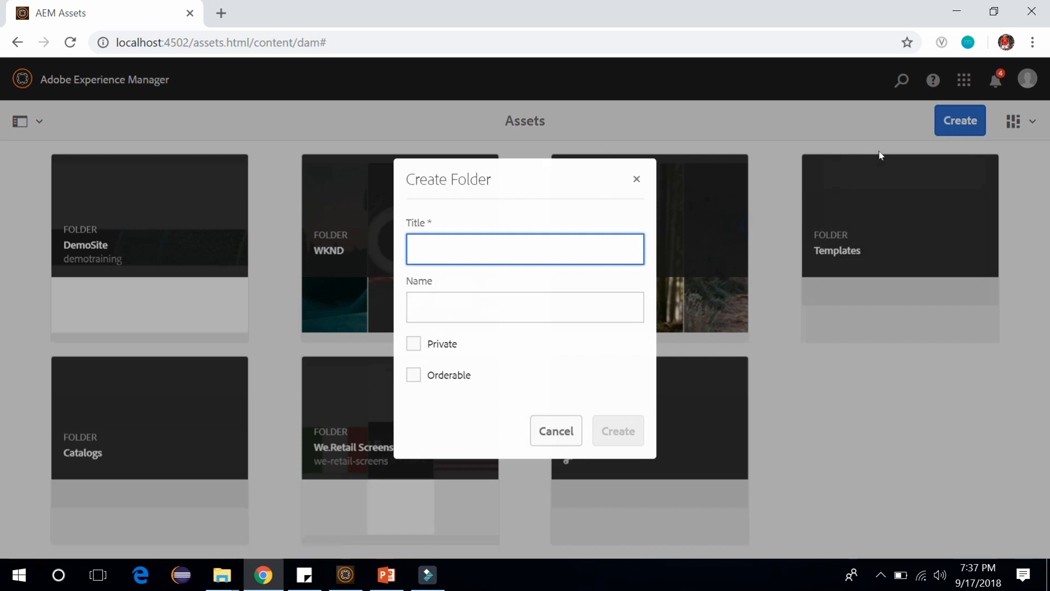
{"action": "type", "text": "Demo"}
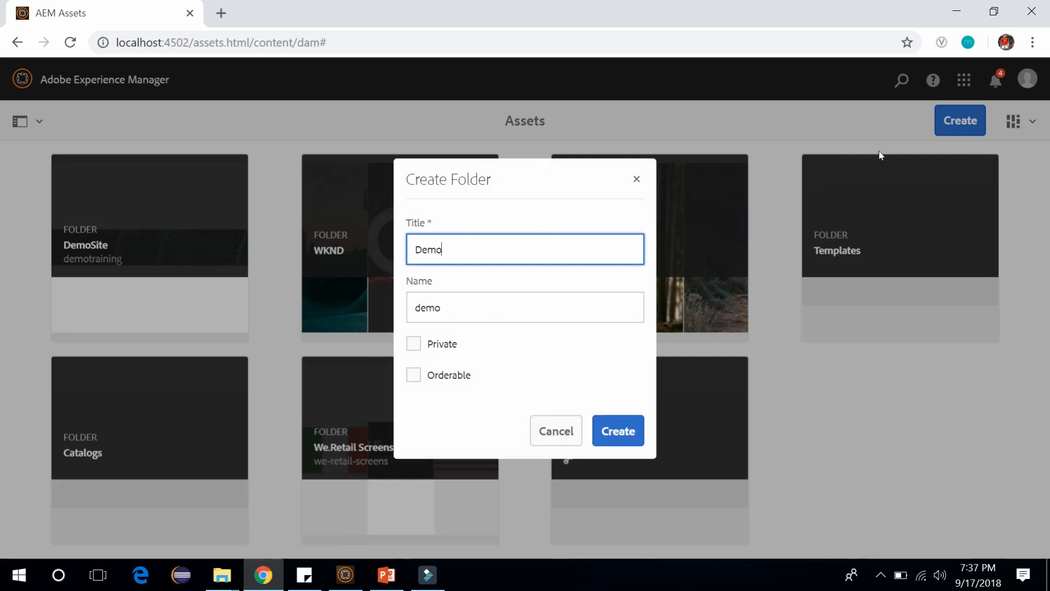
{"action": "left_click", "coordinate": [617, 430]}
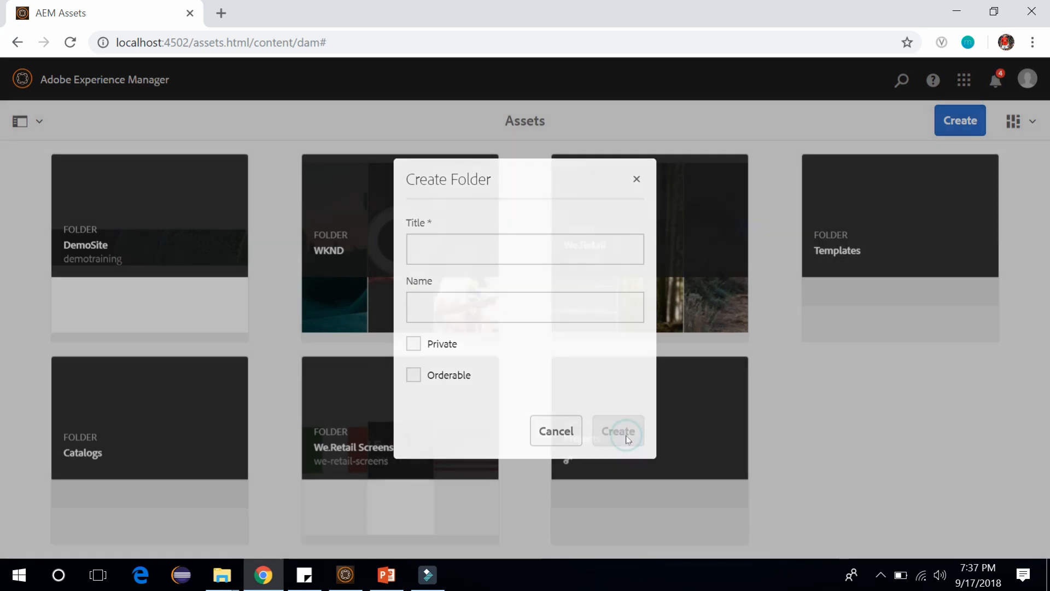
{"action": "left_click", "coordinate": [555, 431]}
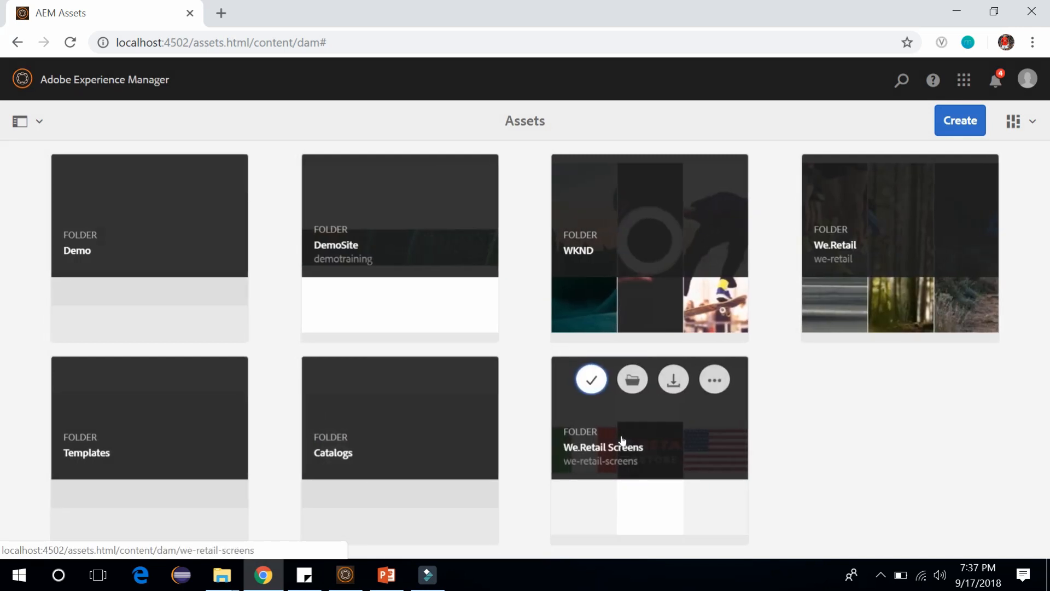
{"action": "mouse_move", "coordinate": [147, 253]}
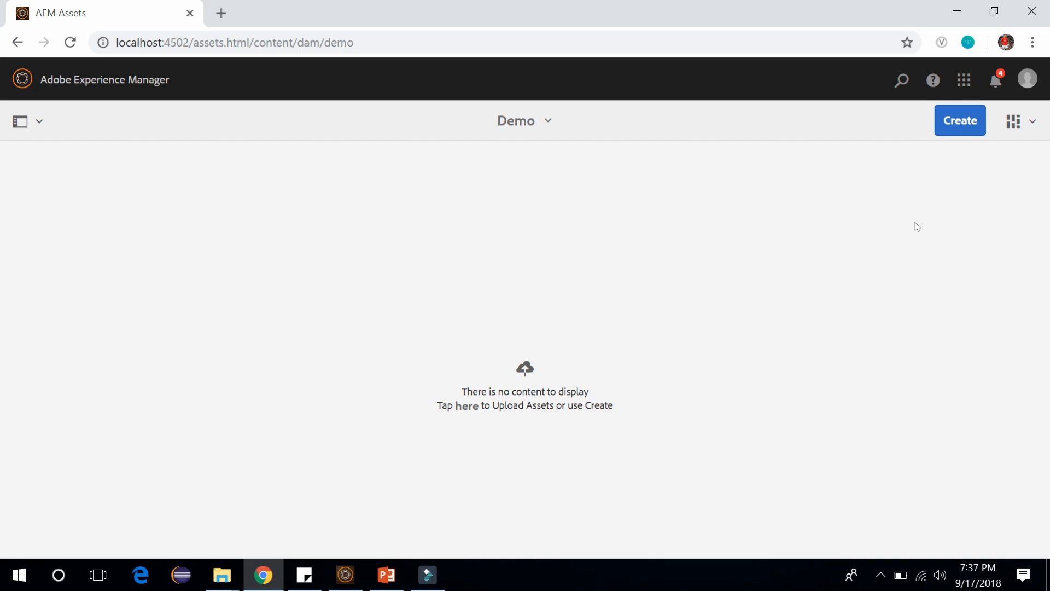
Step: Upload the pankaj.jpg image from the computer into the Demo folder
{"action": "left_click", "coordinate": [960, 120]}
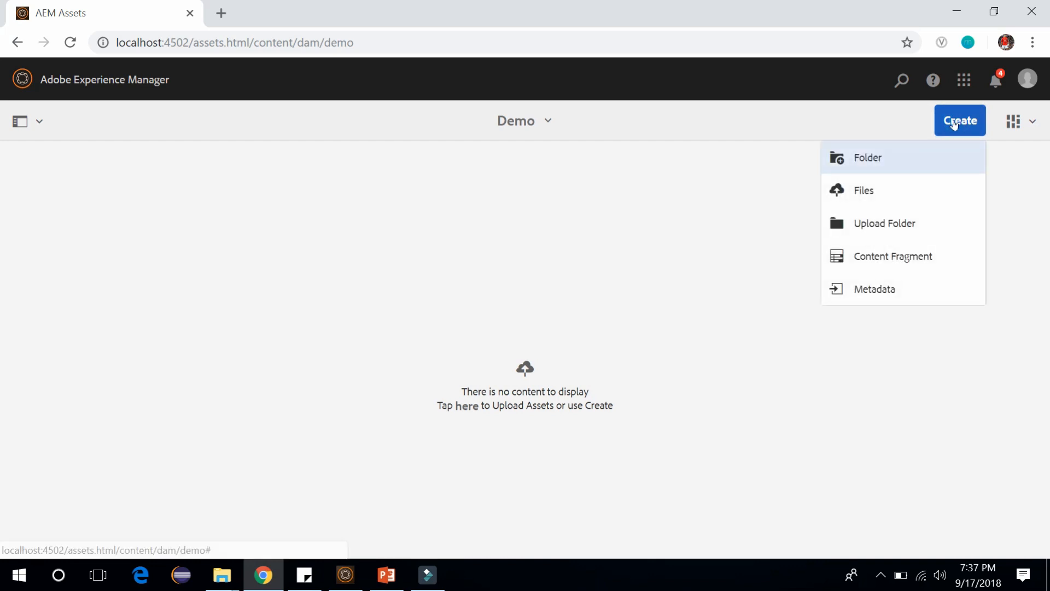
{"action": "mouse_move", "coordinate": [871, 194]}
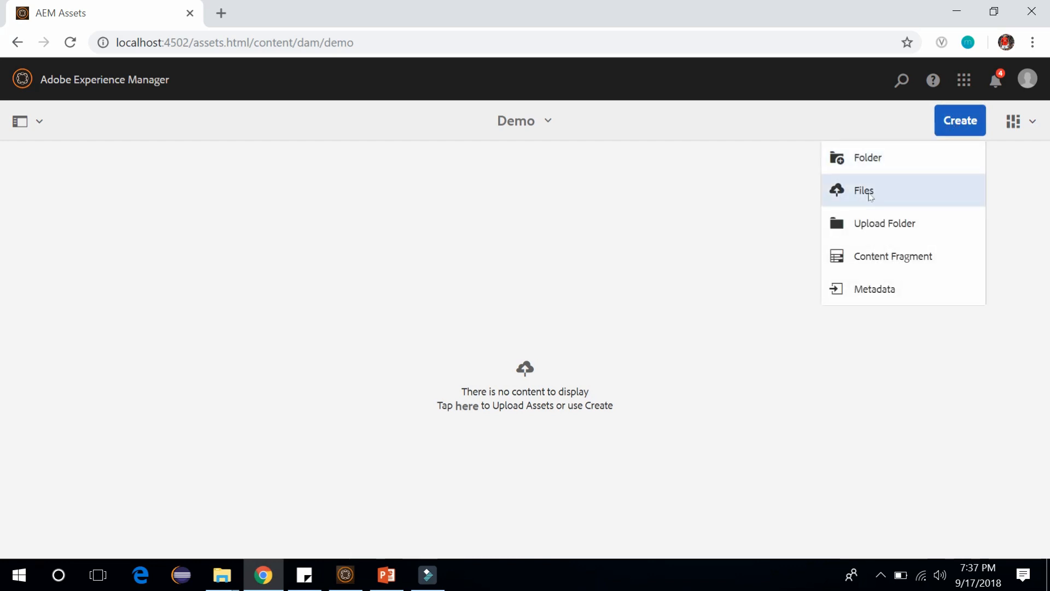
{"action": "left_click", "coordinate": [863, 190]}
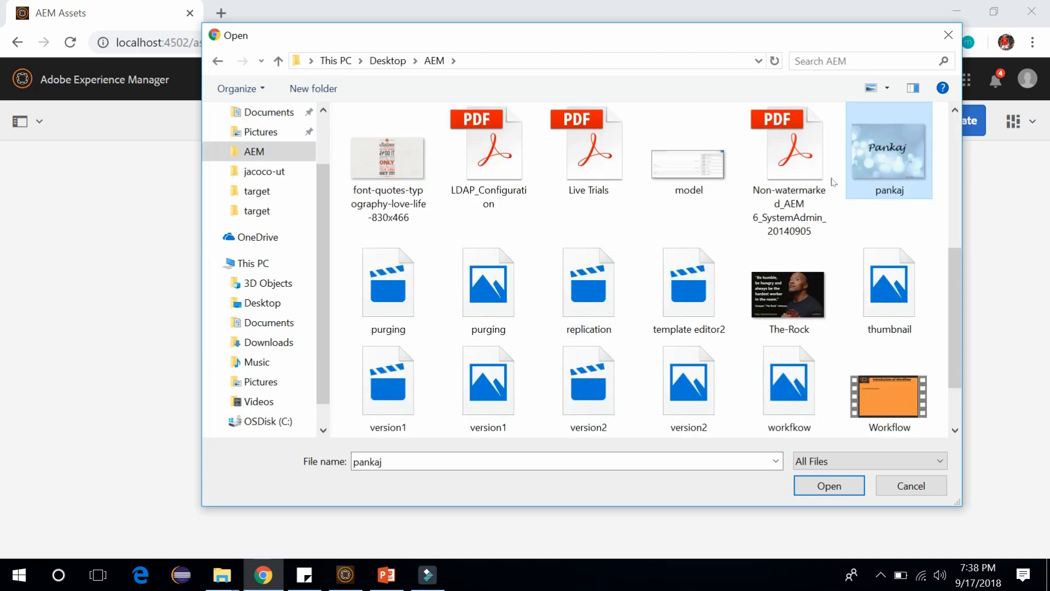
{"action": "left_click", "coordinate": [829, 486]}
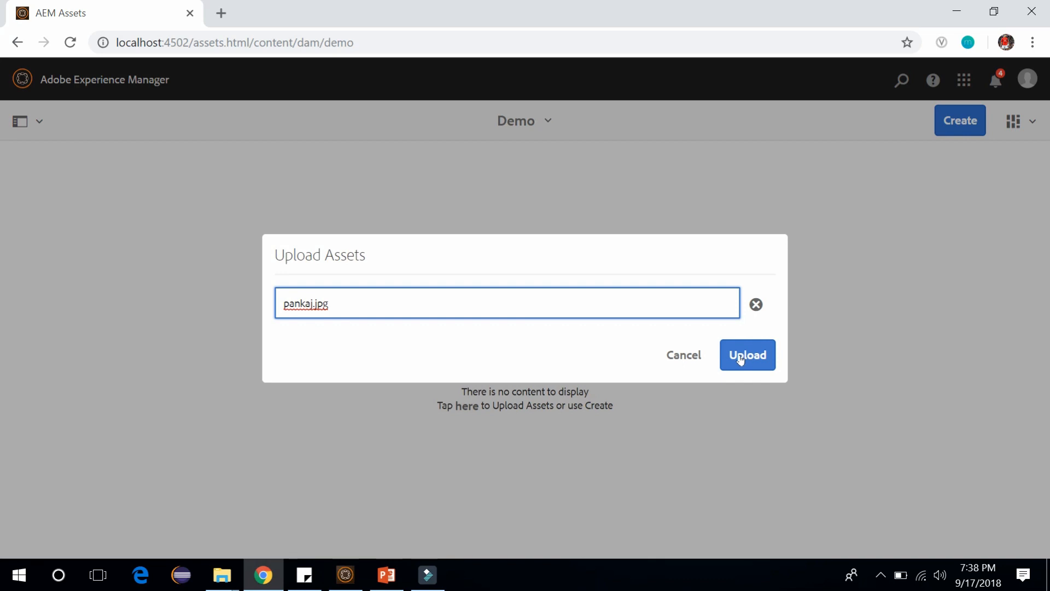
{"action": "left_click", "coordinate": [748, 355]}
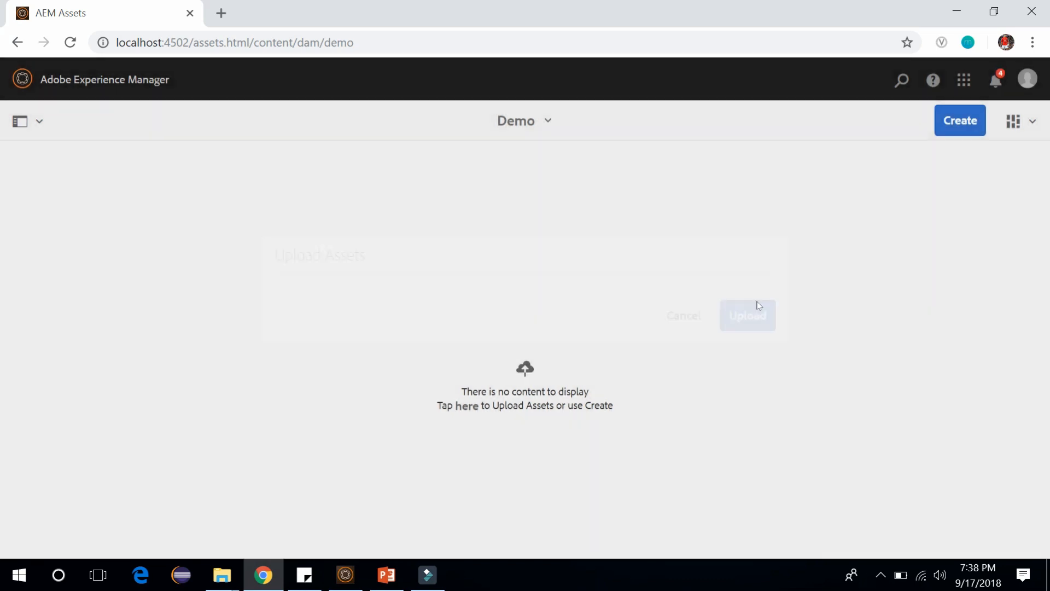
Step: Check the pankaj file in File Explorer, then reload the Demo folder to show the upload
{"action": "left_click", "coordinate": [682, 316]}
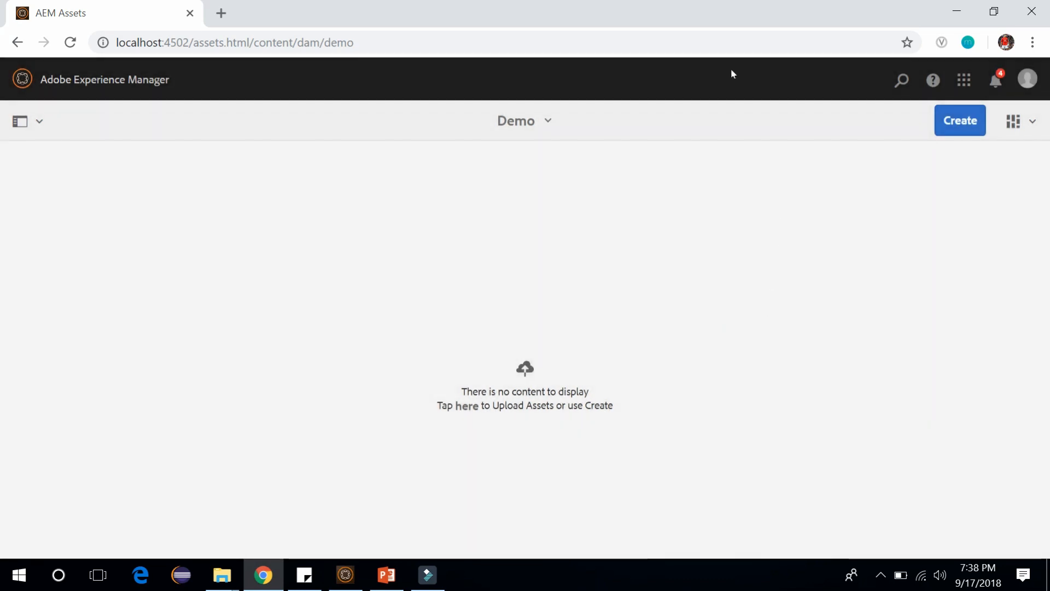
{"action": "left_click", "coordinate": [221, 574]}
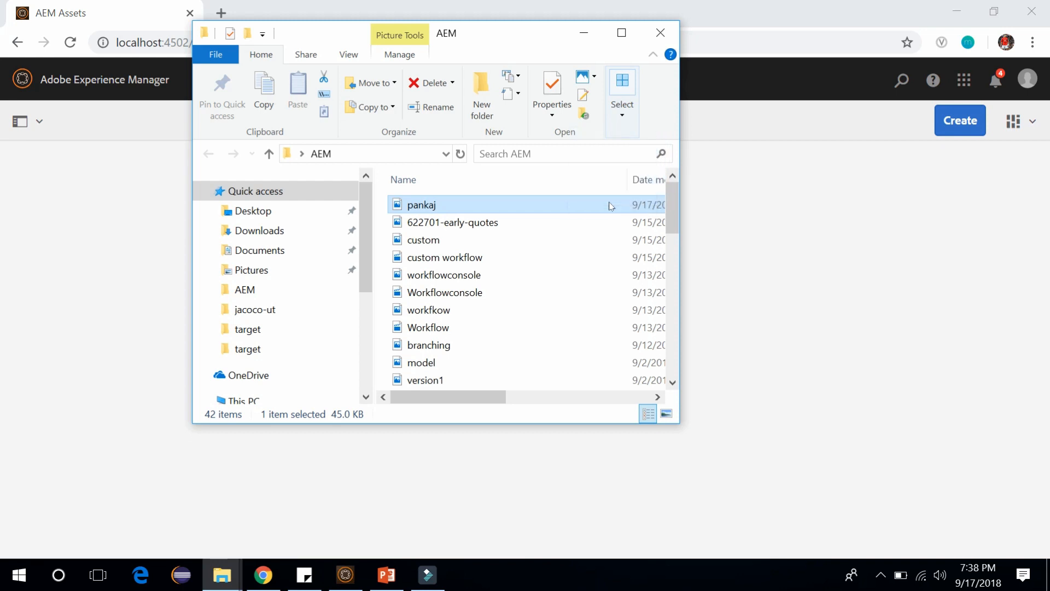
{"action": "mouse_move", "coordinate": [576, 213]}
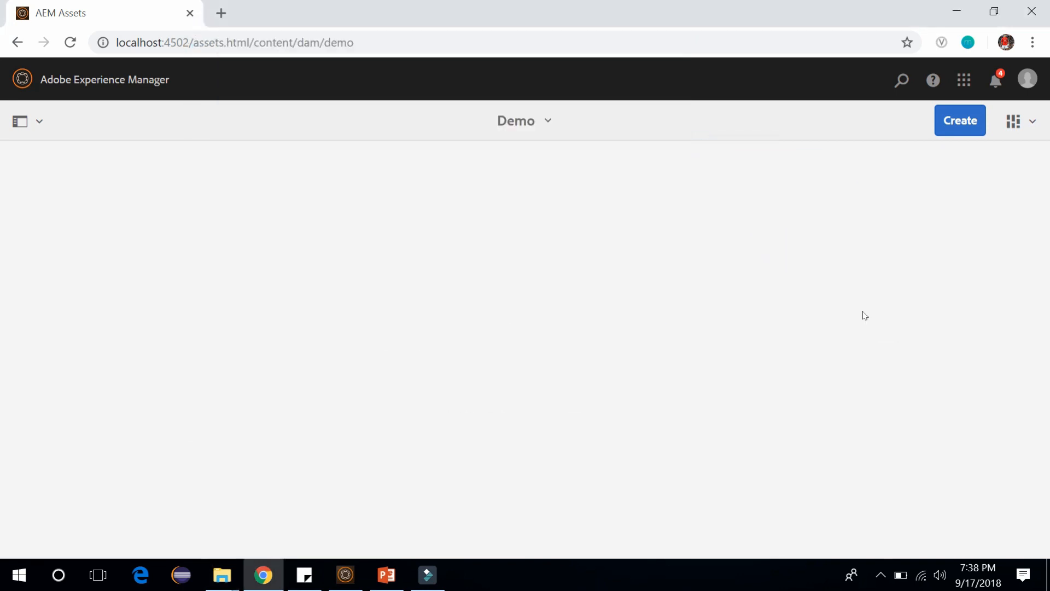
{"action": "left_click", "coordinate": [70, 42]}
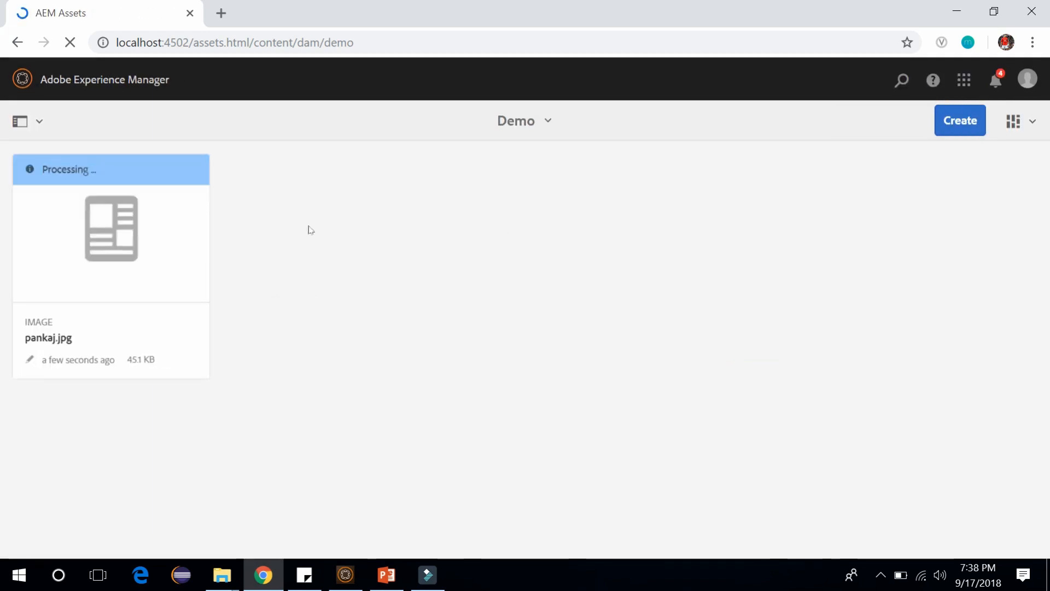
{"action": "mouse_move", "coordinate": [111, 228]}
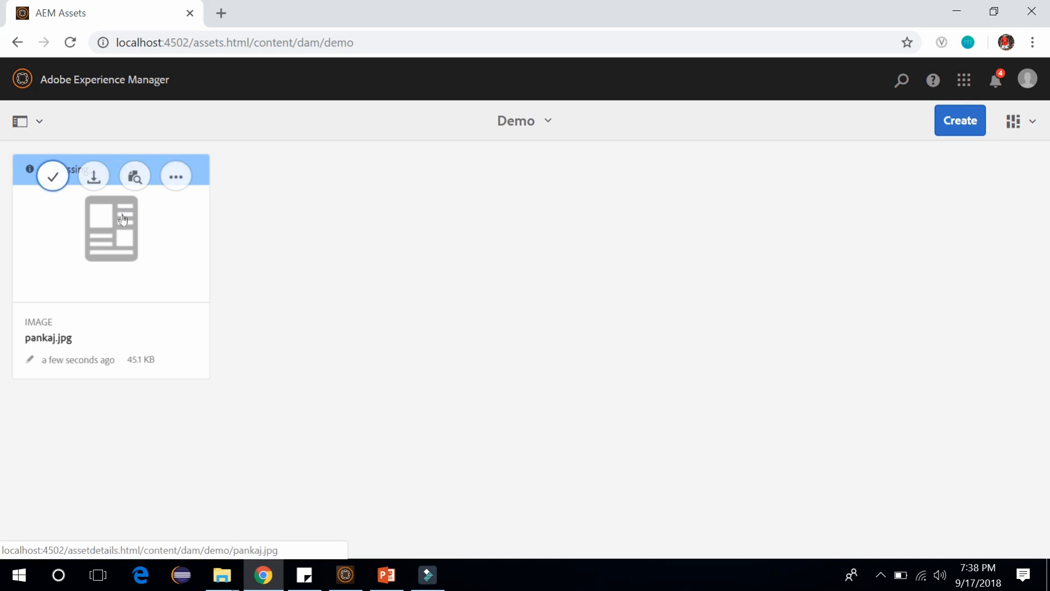
{"action": "mouse_move", "coordinate": [260, 267]}
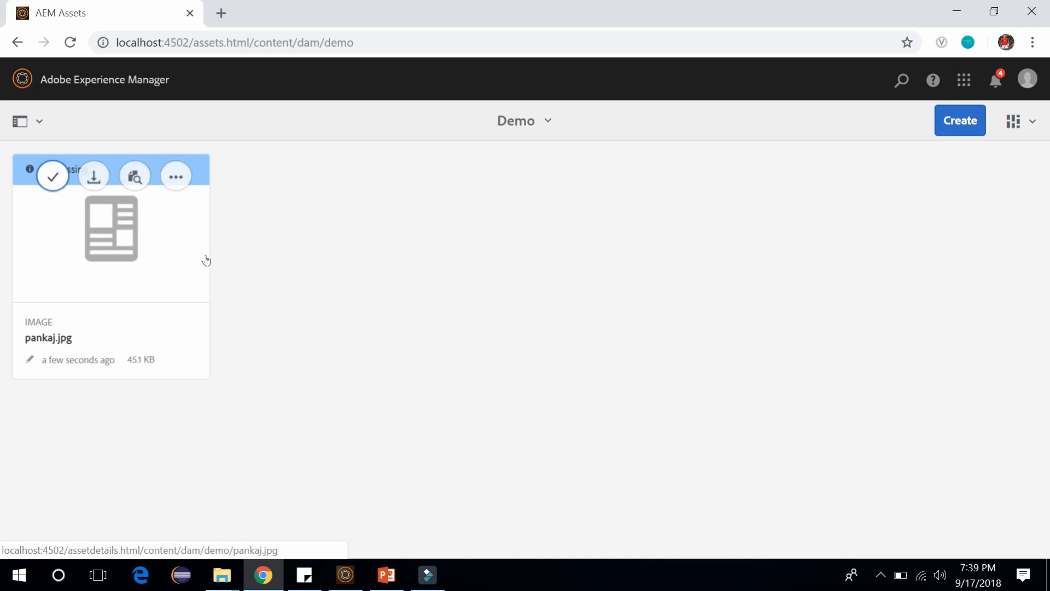
{"action": "mouse_move", "coordinate": [225, 257]}
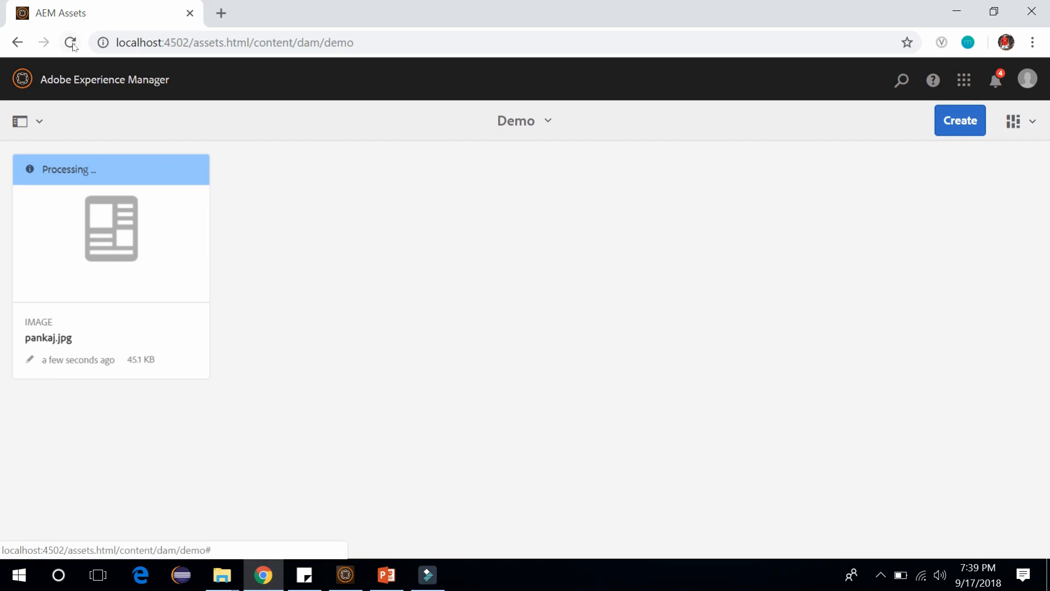
Step: Refresh the Demo folder until pankaj.jpg shows its finished 1024 x 768 thumbnail
{"action": "left_click", "coordinate": [70, 42]}
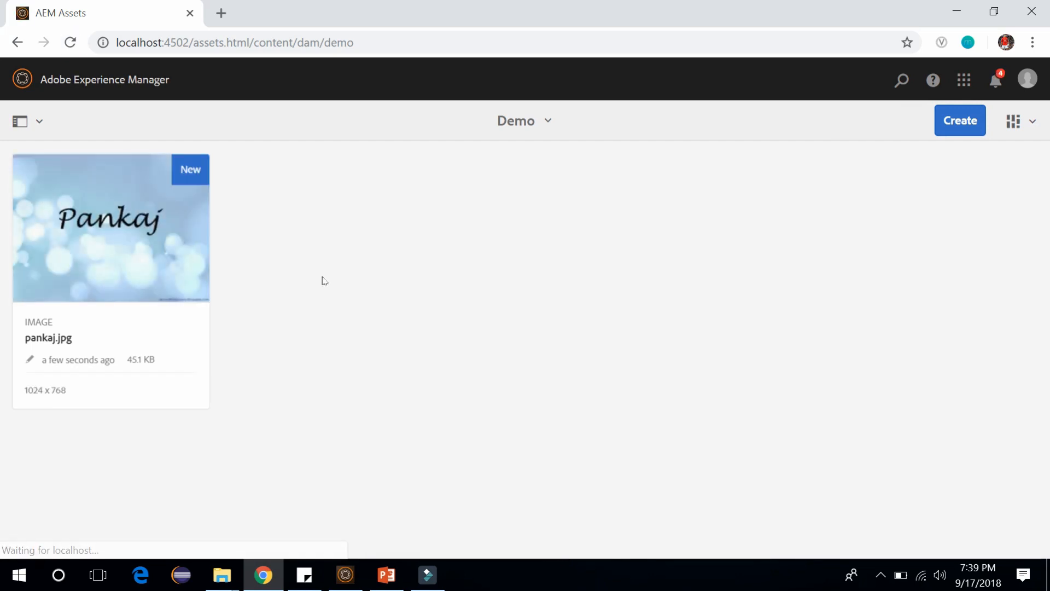
{"action": "mouse_move", "coordinate": [132, 246]}
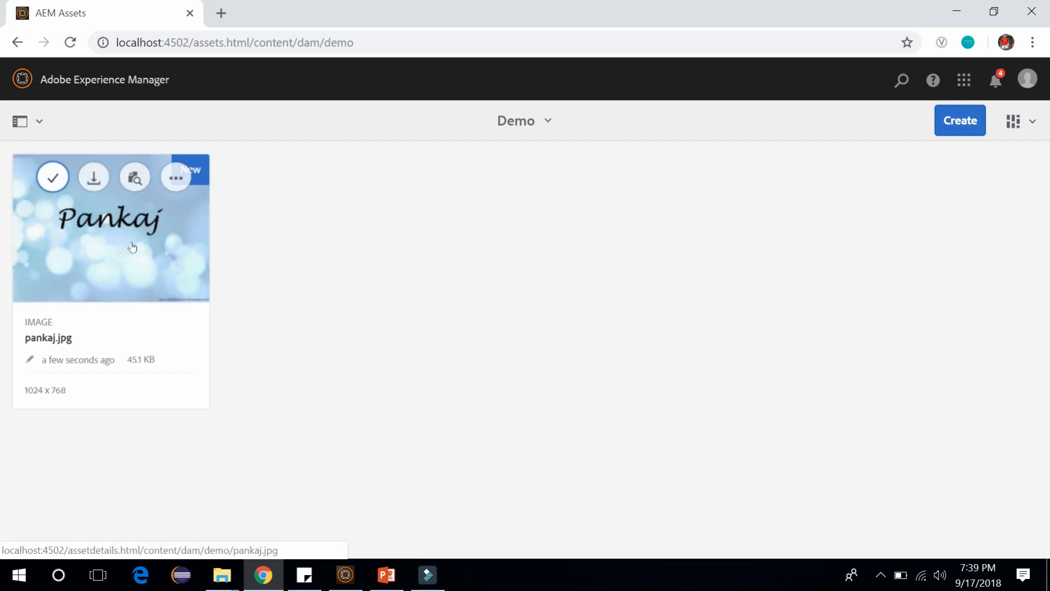
{"action": "mouse_move", "coordinate": [172, 260]}
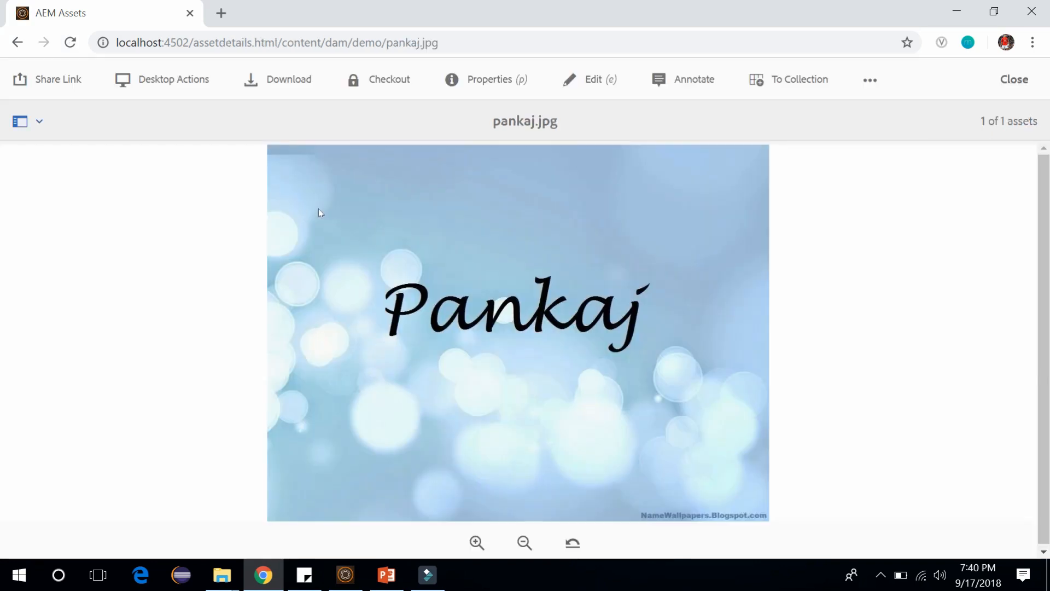
{"action": "mouse_move", "coordinate": [298, 102]}
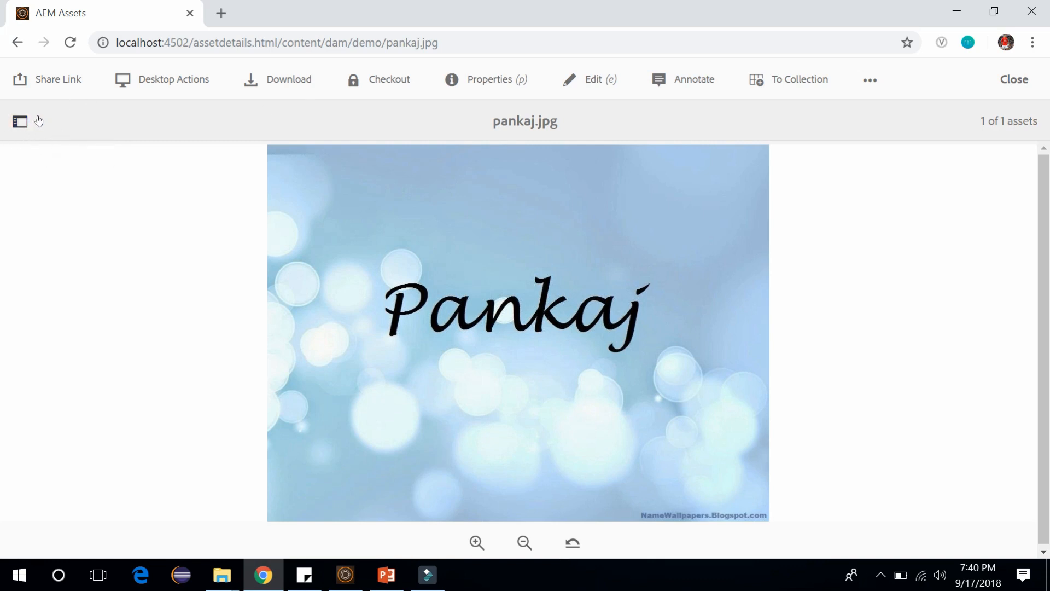
Step: Switch the side rail to Renditions, listing original, Web and three PNG thumbnails
{"action": "left_click", "coordinate": [19, 121]}
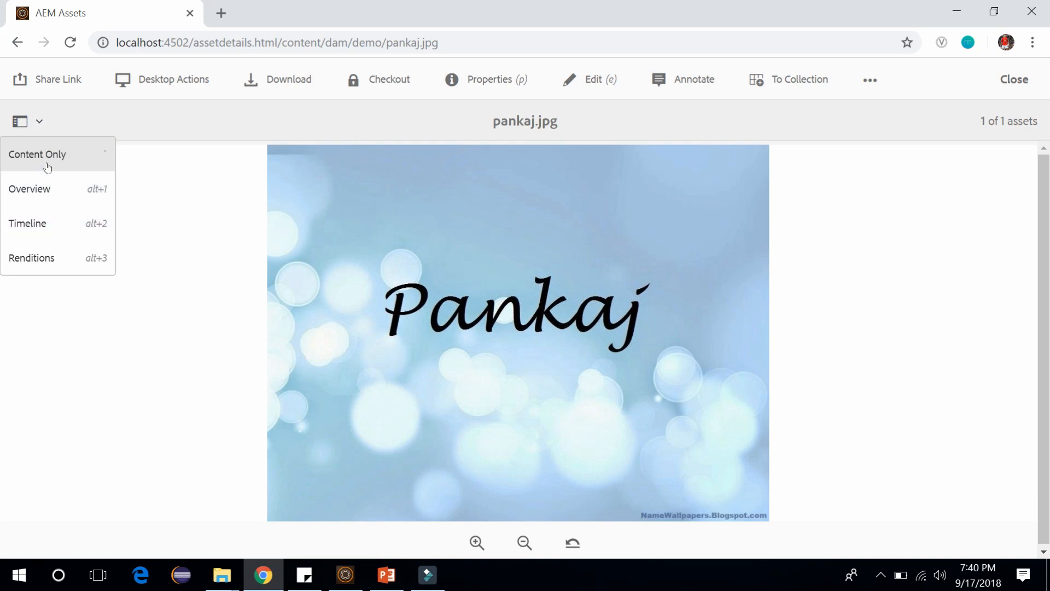
{"action": "mouse_move", "coordinate": [28, 223]}
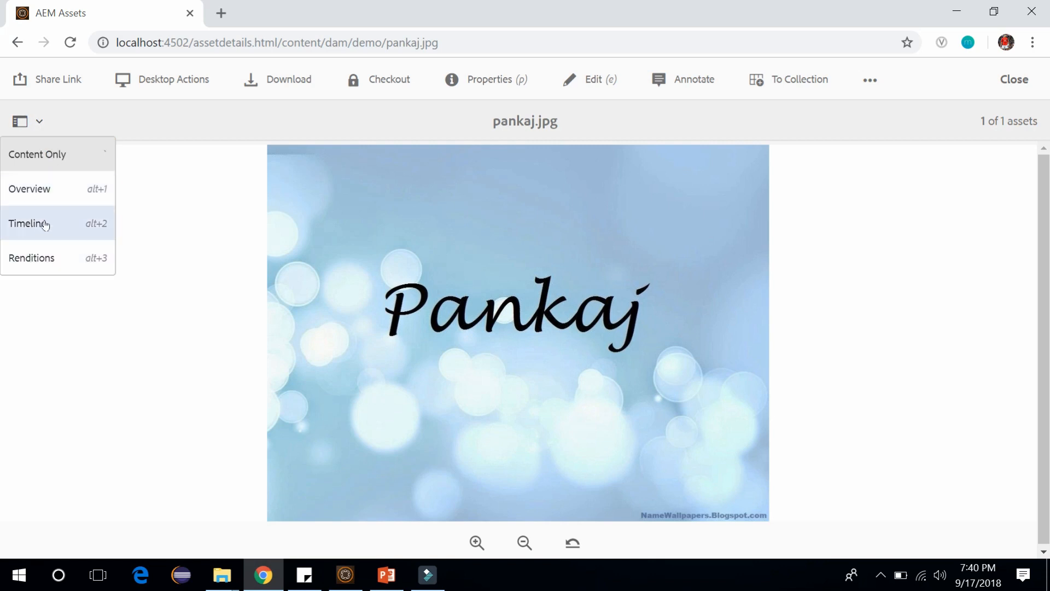
{"action": "left_click", "coordinate": [30, 257]}
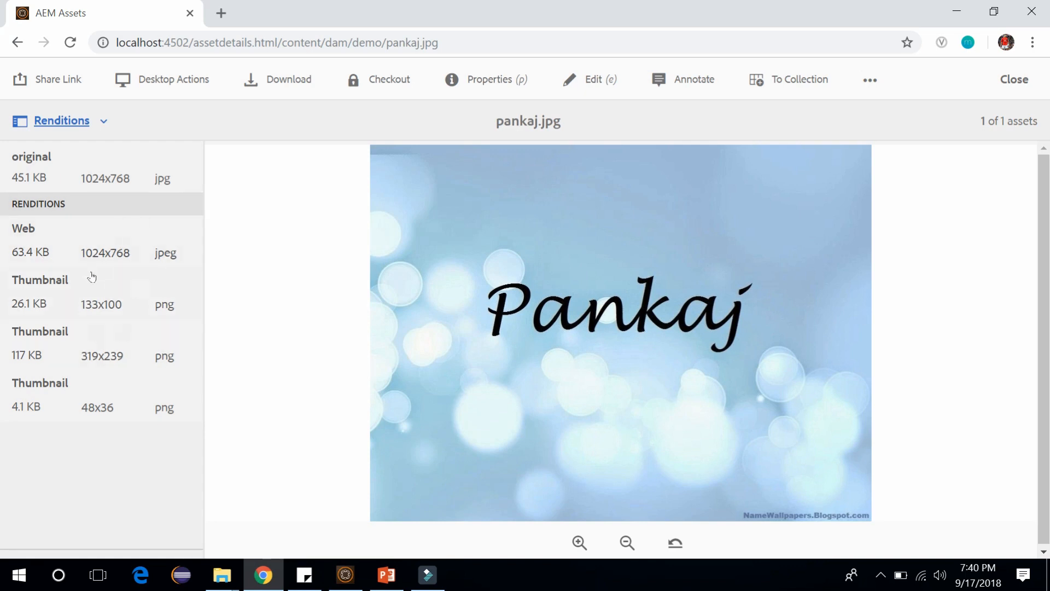
{"action": "mouse_move", "coordinate": [128, 212]}
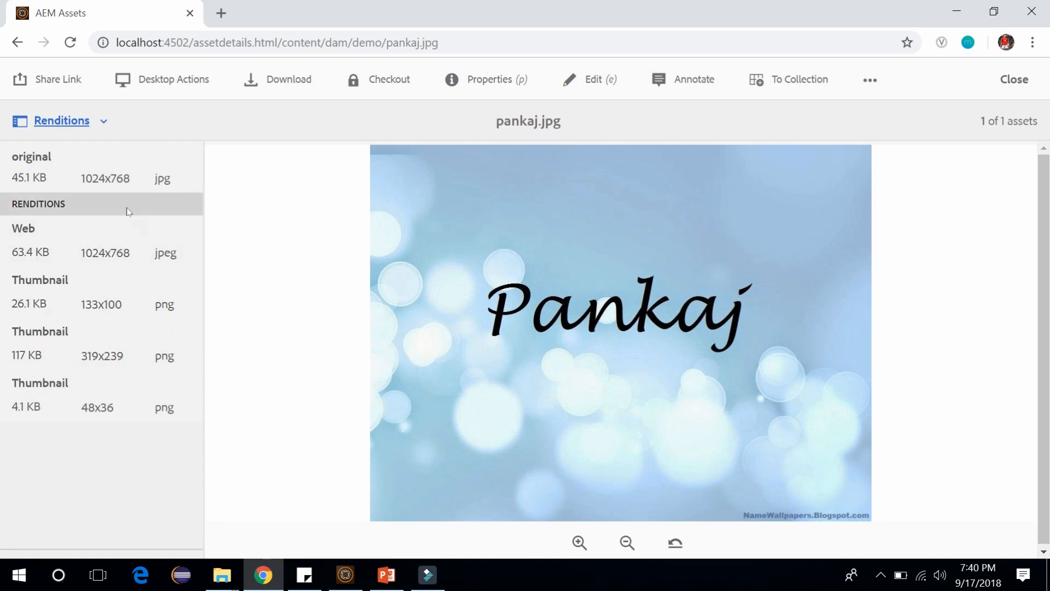
{"action": "mouse_move", "coordinate": [59, 374]}
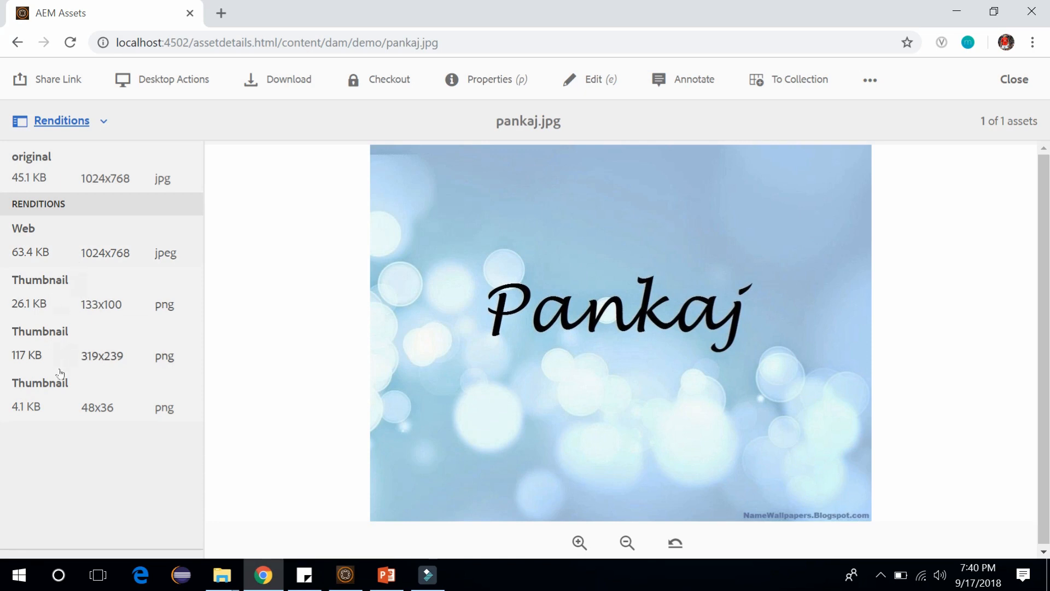
{"action": "mouse_move", "coordinate": [66, 251]}
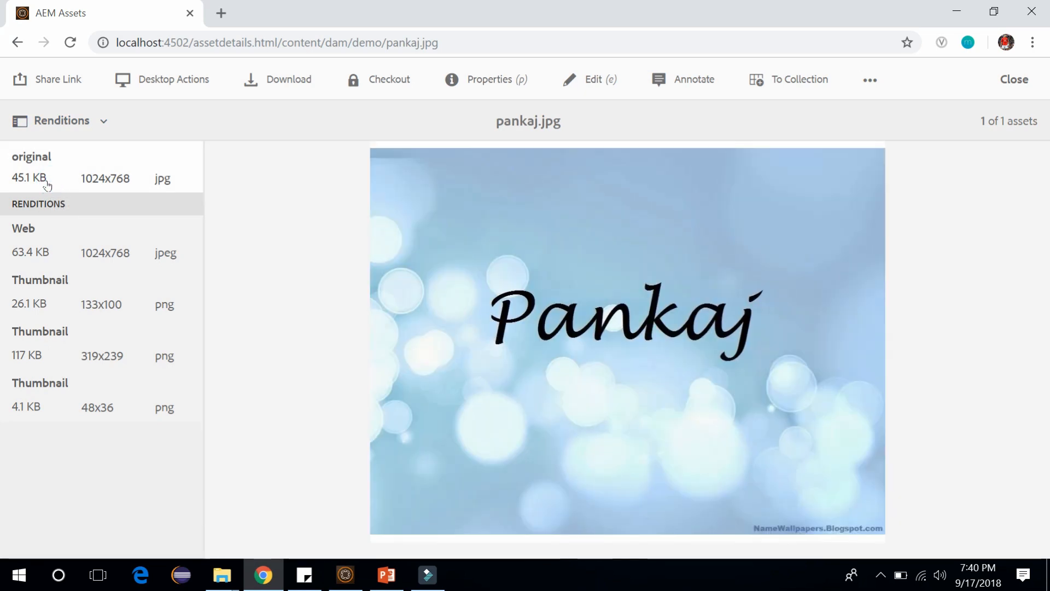
{"action": "mouse_move", "coordinate": [585, 89]}
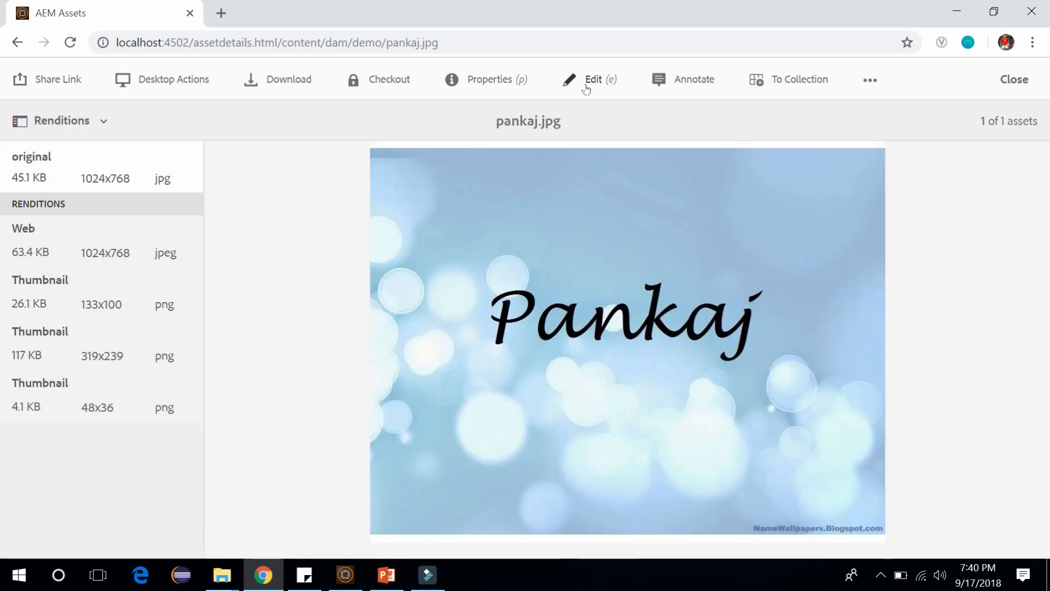
Step: Crop pankaj.jpg in the image editor to a tighter region around the name
{"action": "left_click", "coordinate": [592, 79]}
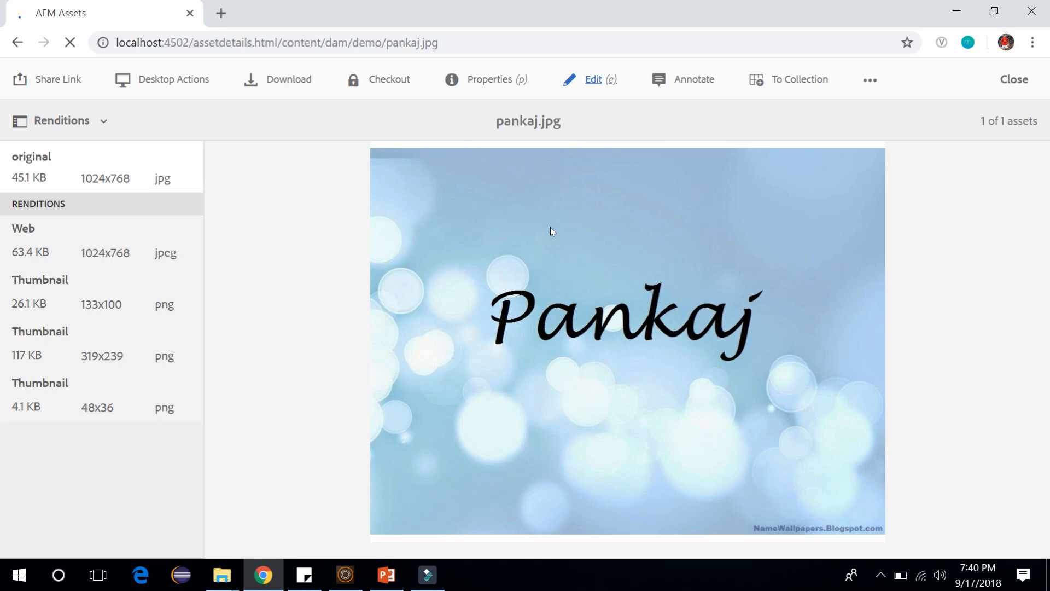
{"action": "left_click", "coordinate": [591, 79]}
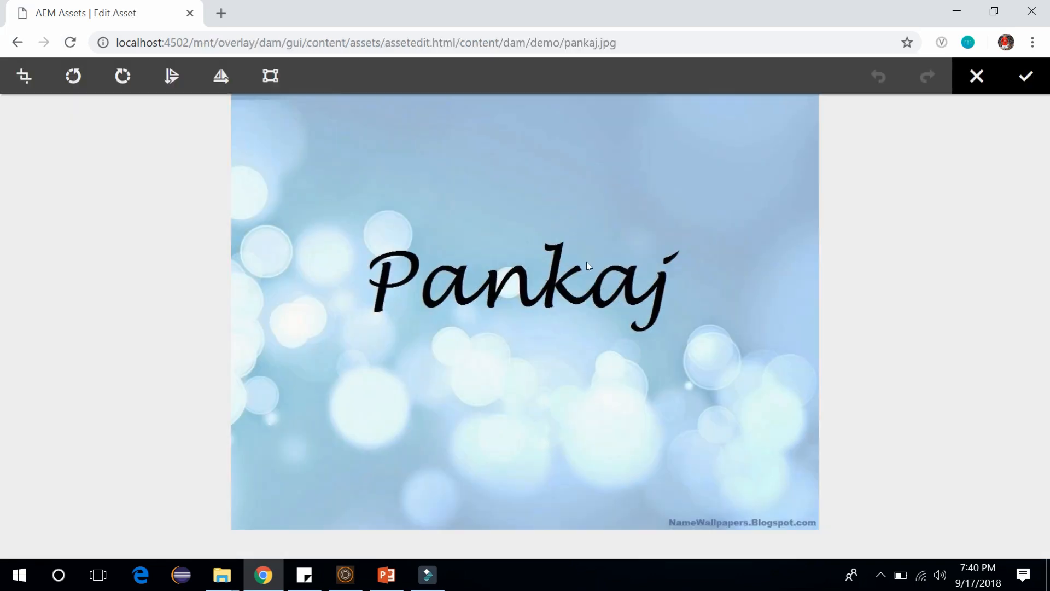
{"action": "mouse_move", "coordinate": [10, 111]}
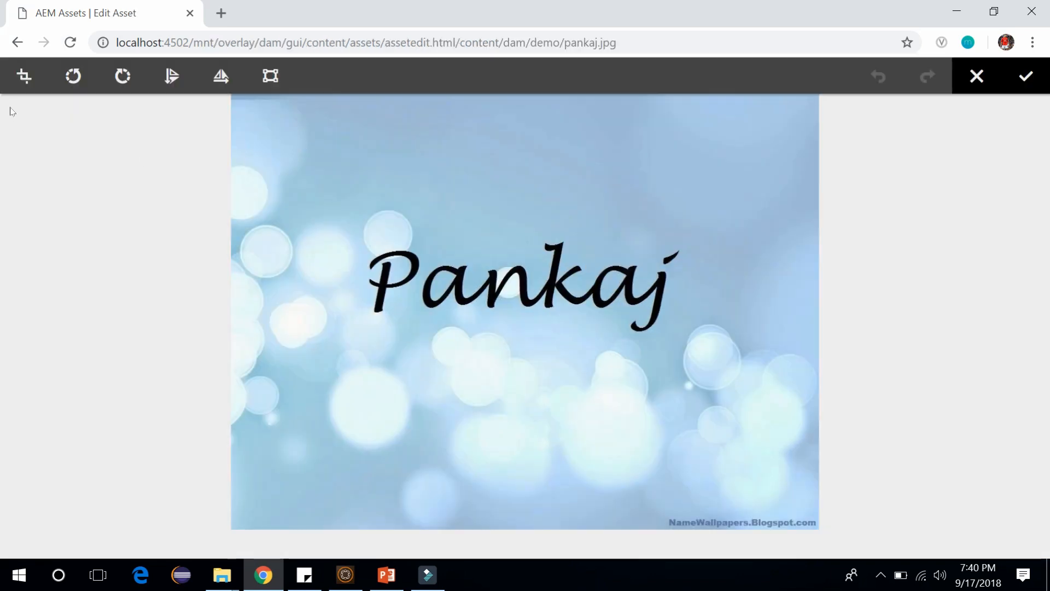
{"action": "left_click", "coordinate": [24, 75]}
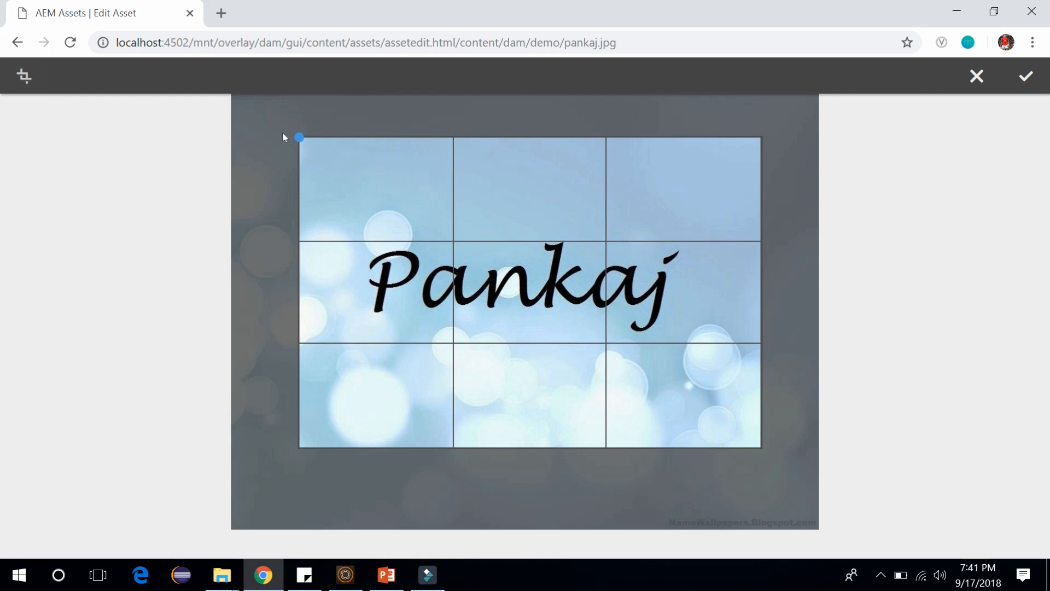
{"action": "left_click", "coordinate": [1024, 76]}
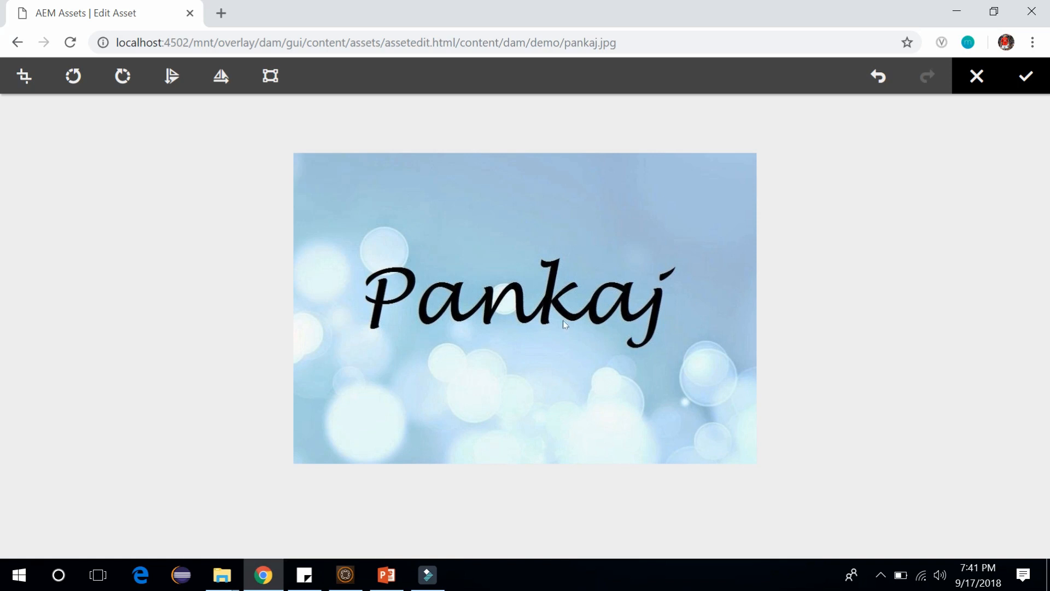
{"action": "mouse_move", "coordinate": [876, 75]}
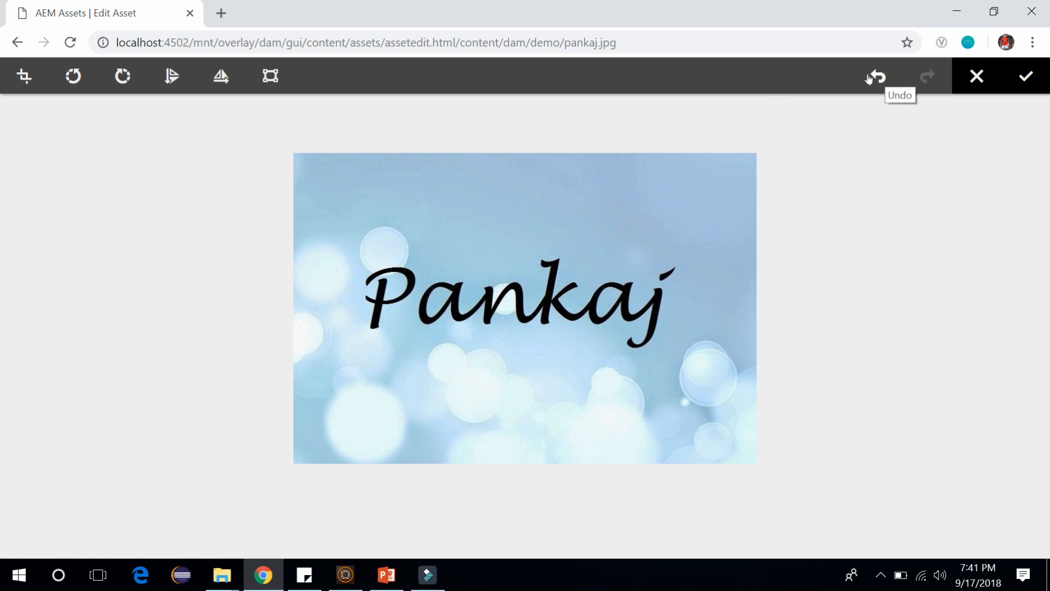
{"action": "mouse_move", "coordinate": [73, 76]}
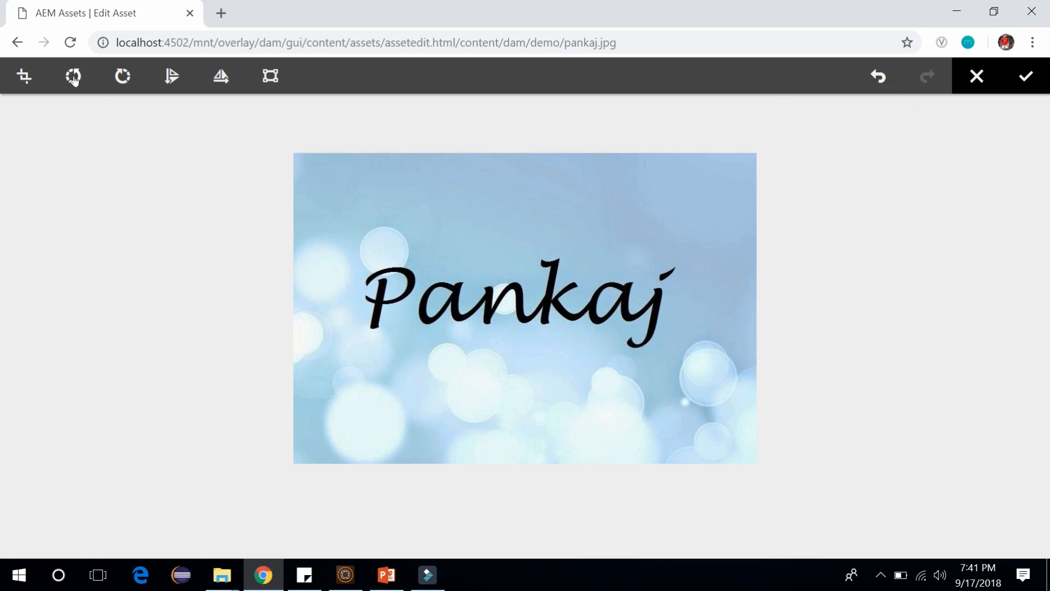
Step: Rotate the image twice, then save the edited image
{"action": "left_click", "coordinate": [72, 75]}
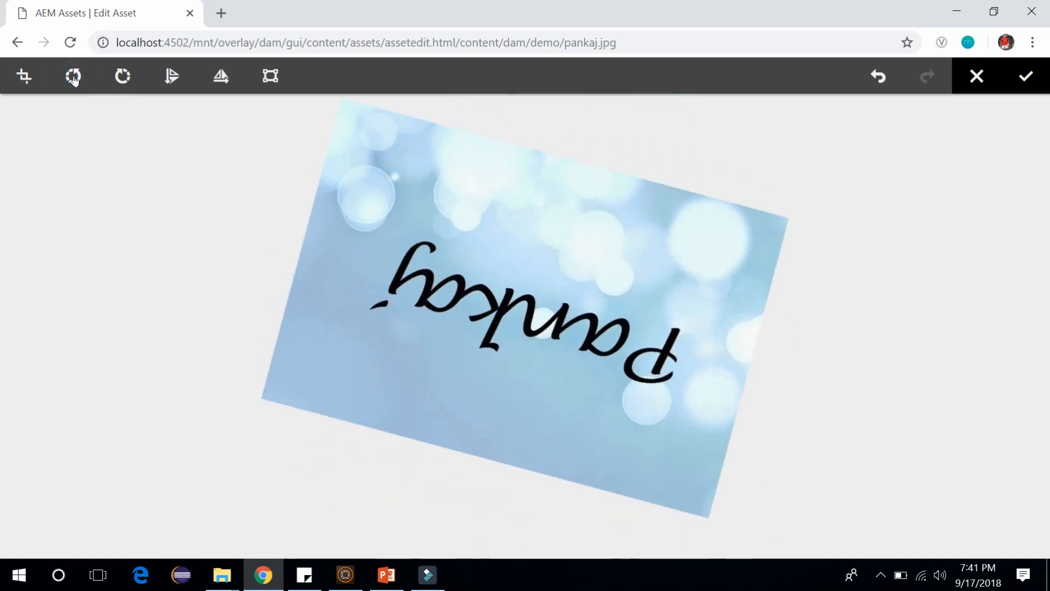
{"action": "left_click", "coordinate": [72, 76]}
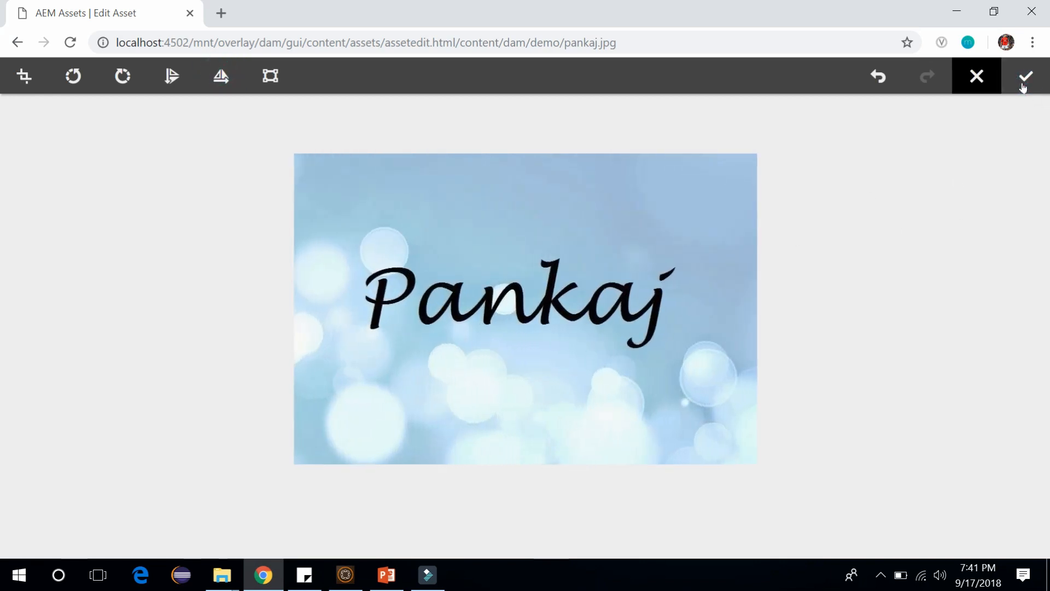
{"action": "left_click", "coordinate": [1026, 75]}
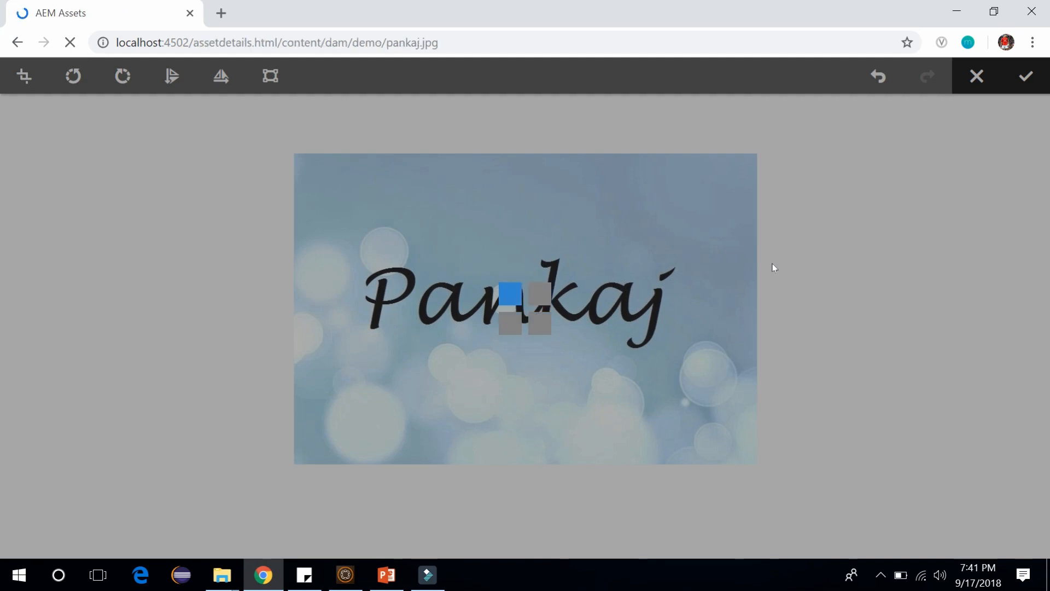
Step: After the save, check the 806x541 renditions and open pankaj.jpg's Basic properties
{"action": "left_click", "coordinate": [976, 76]}
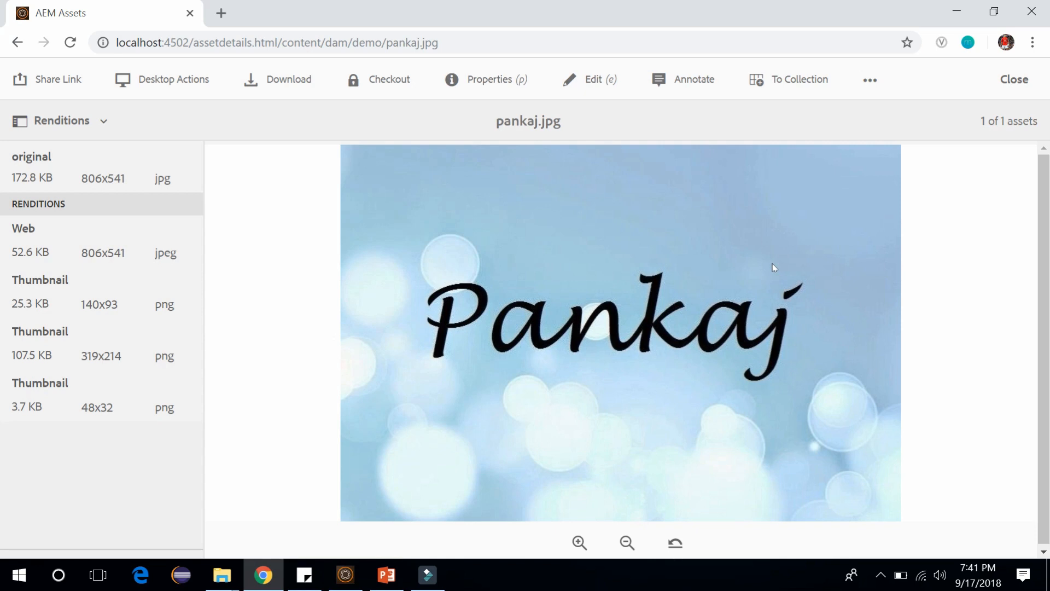
{"action": "mouse_move", "coordinate": [489, 87]}
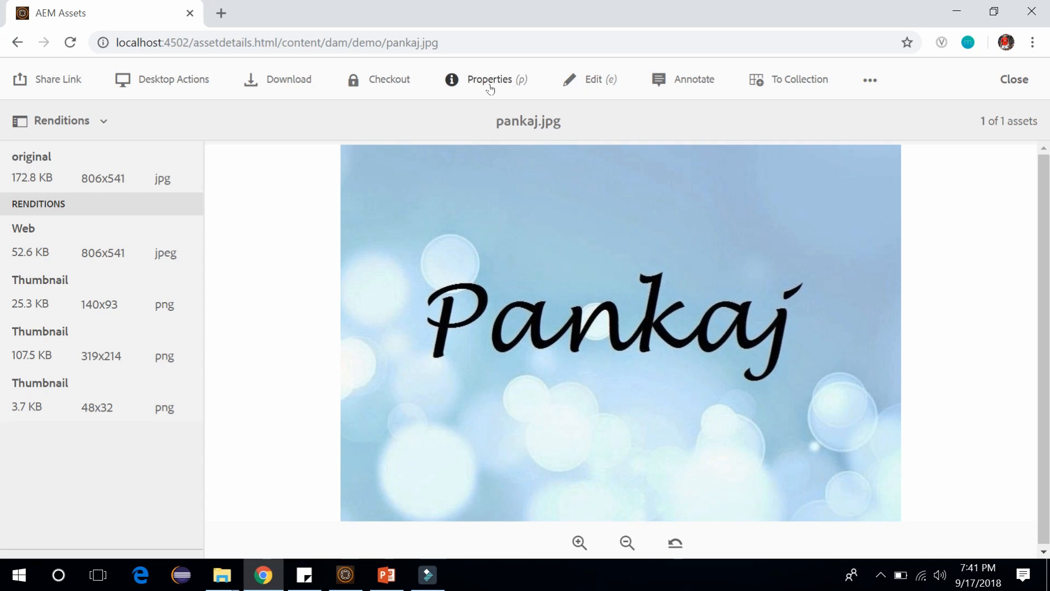
{"action": "left_click", "coordinate": [489, 79]}
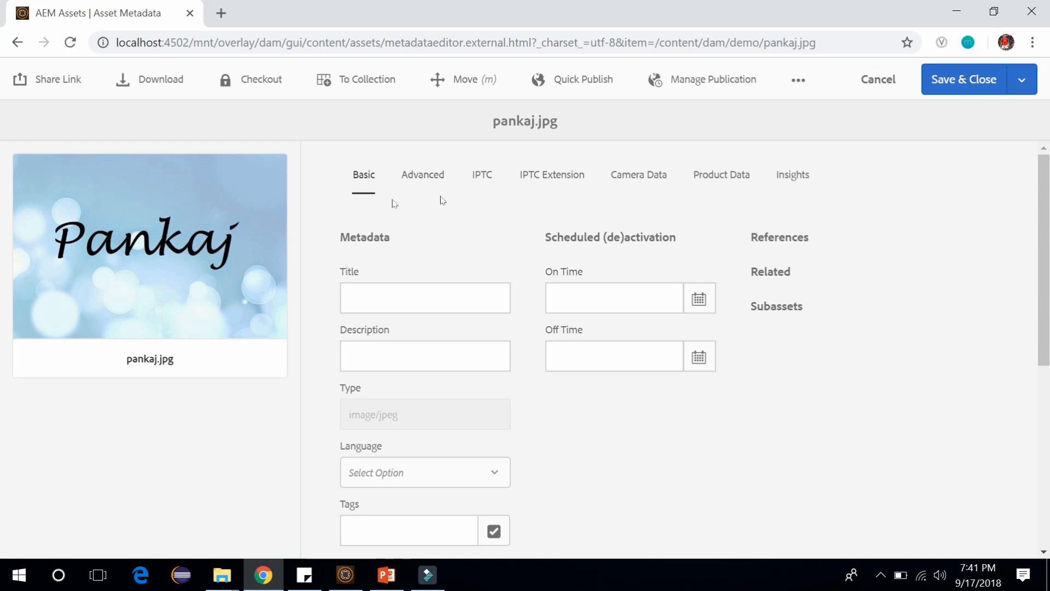
{"action": "mouse_move", "coordinate": [365, 248]}
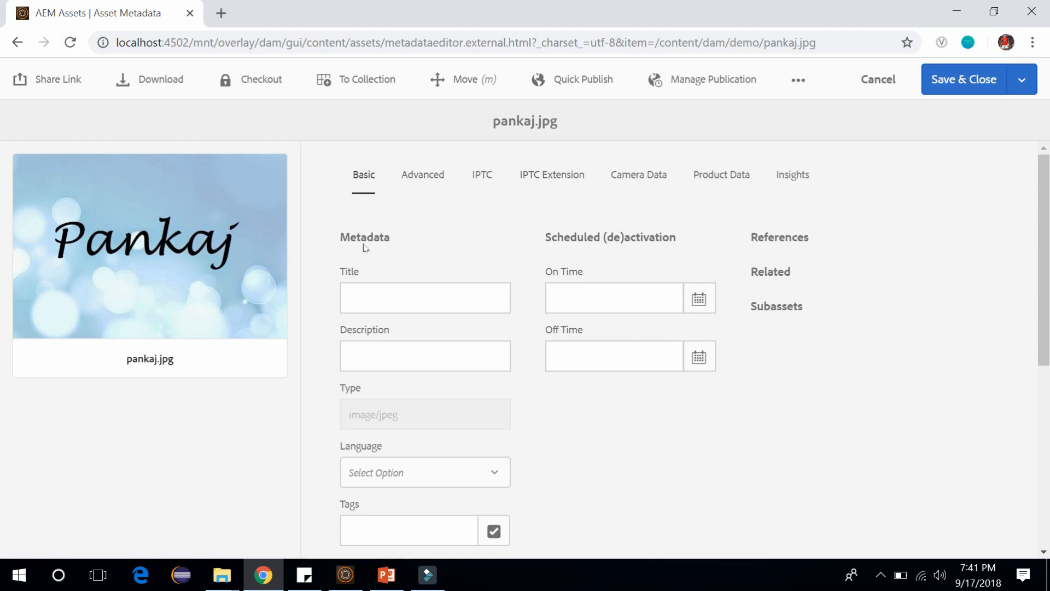
Step: Browse Title, On Time, then Advanced, IPTC, IPTC Extension, Product Data and Insights tabs; cancel
{"action": "left_click", "coordinate": [424, 298]}
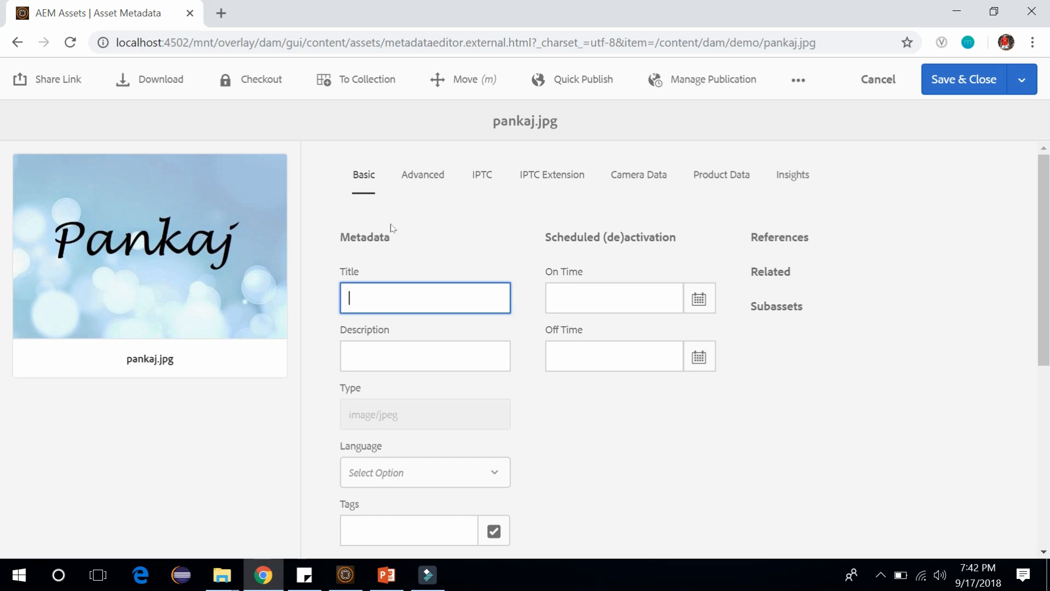
{"action": "mouse_move", "coordinate": [401, 262]}
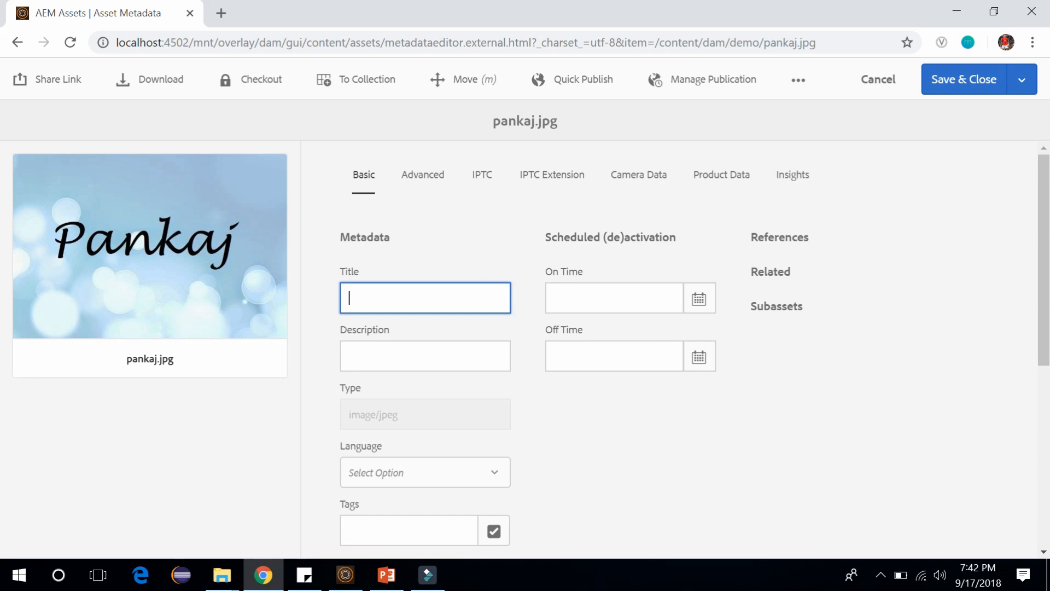
{"action": "left_click", "coordinate": [613, 297]}
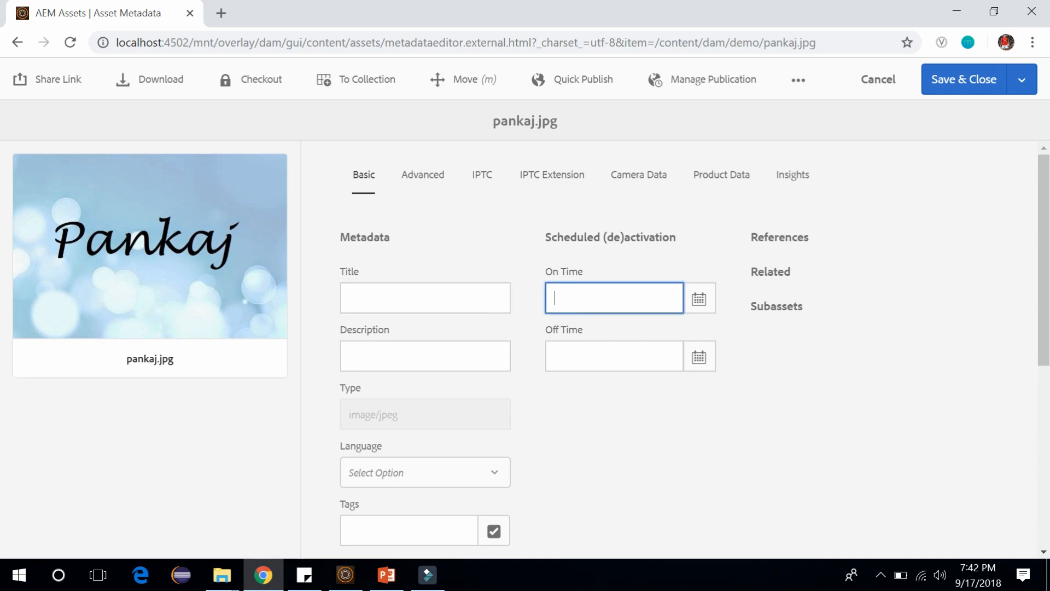
{"action": "left_click", "coordinate": [422, 174]}
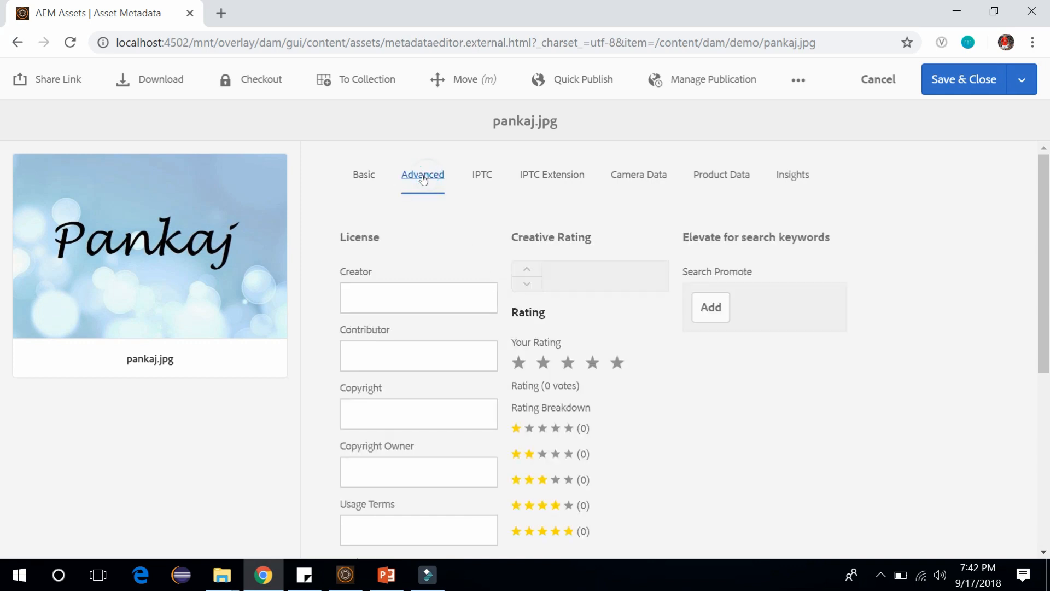
{"action": "mouse_move", "coordinate": [569, 448]}
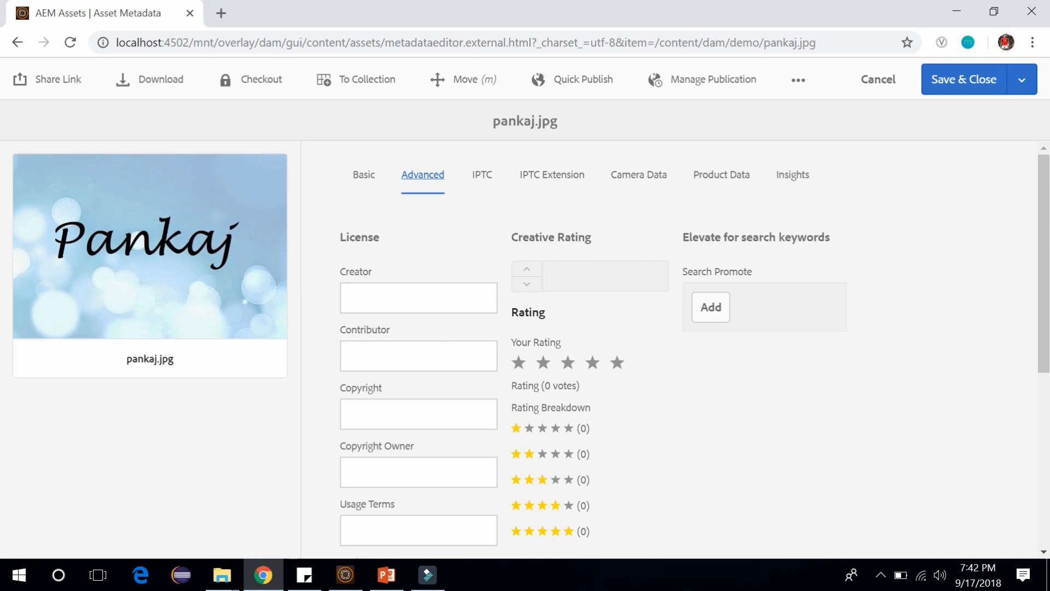
{"action": "left_click", "coordinate": [481, 175]}
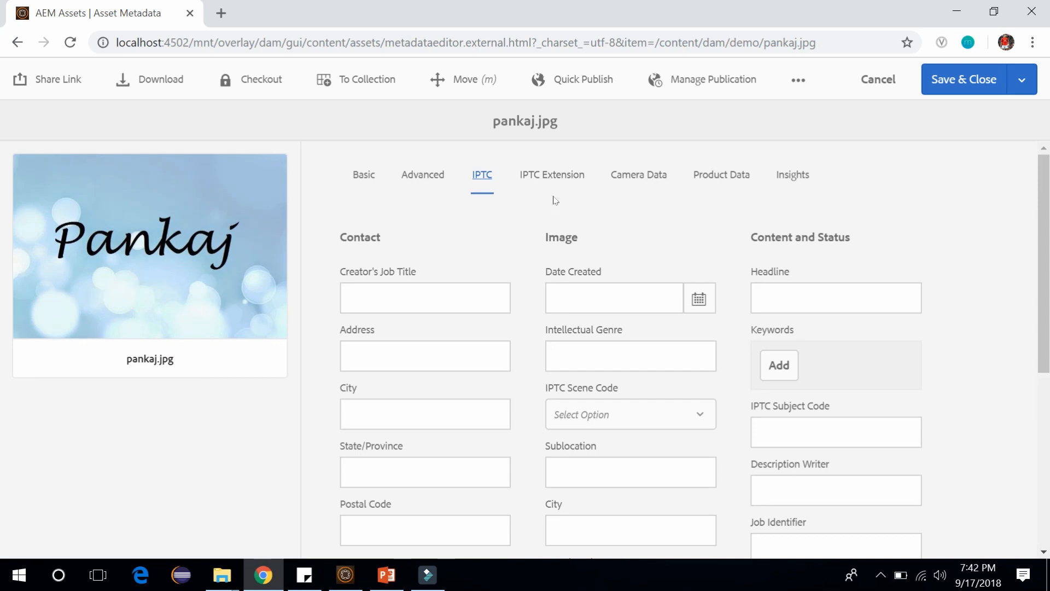
{"action": "left_click", "coordinate": [552, 175]}
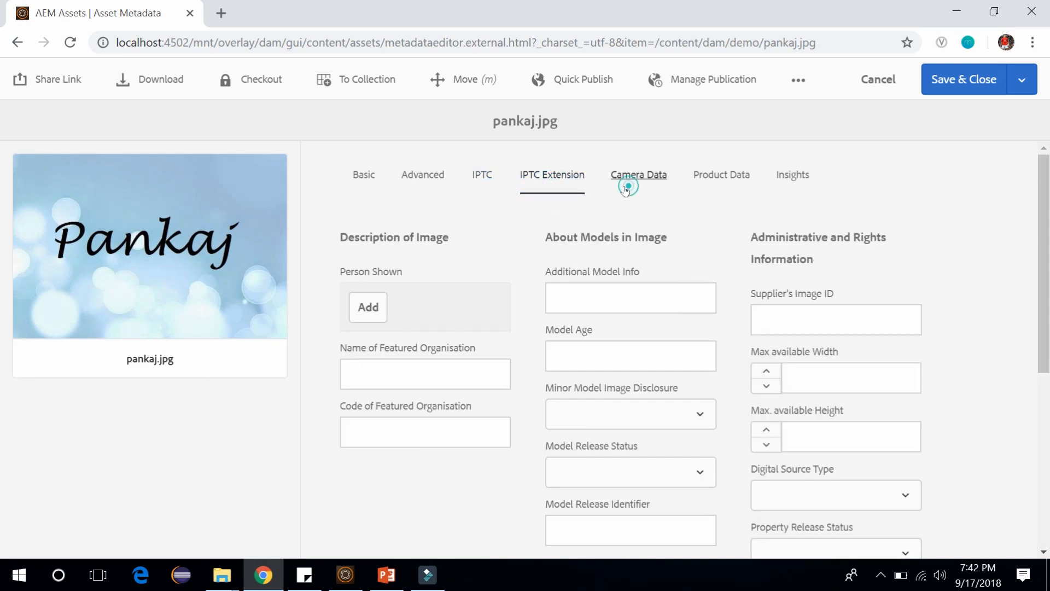
{"action": "left_click", "coordinate": [722, 175]}
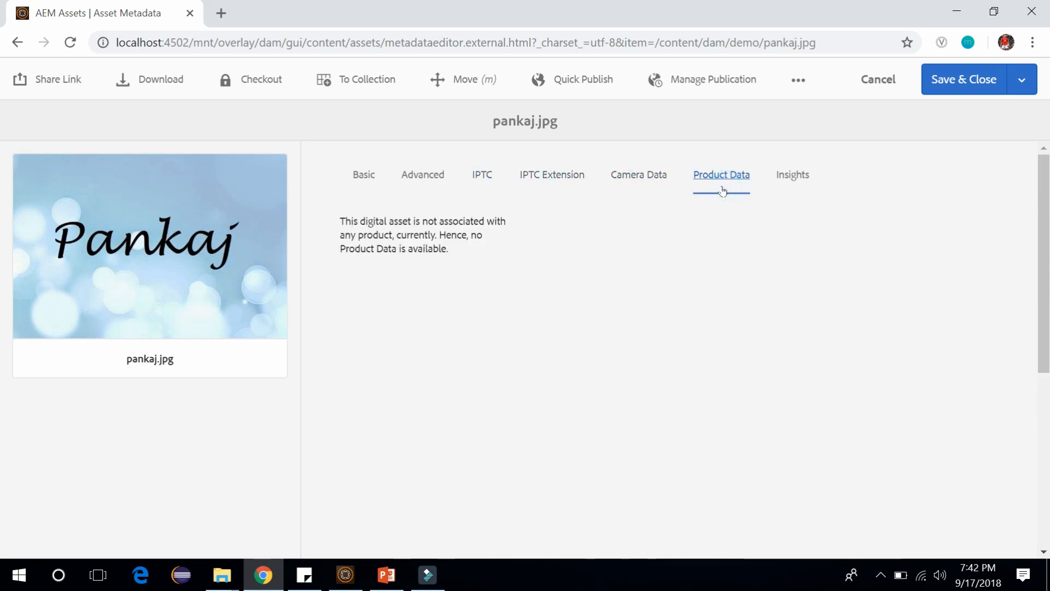
{"action": "left_click", "coordinate": [792, 176]}
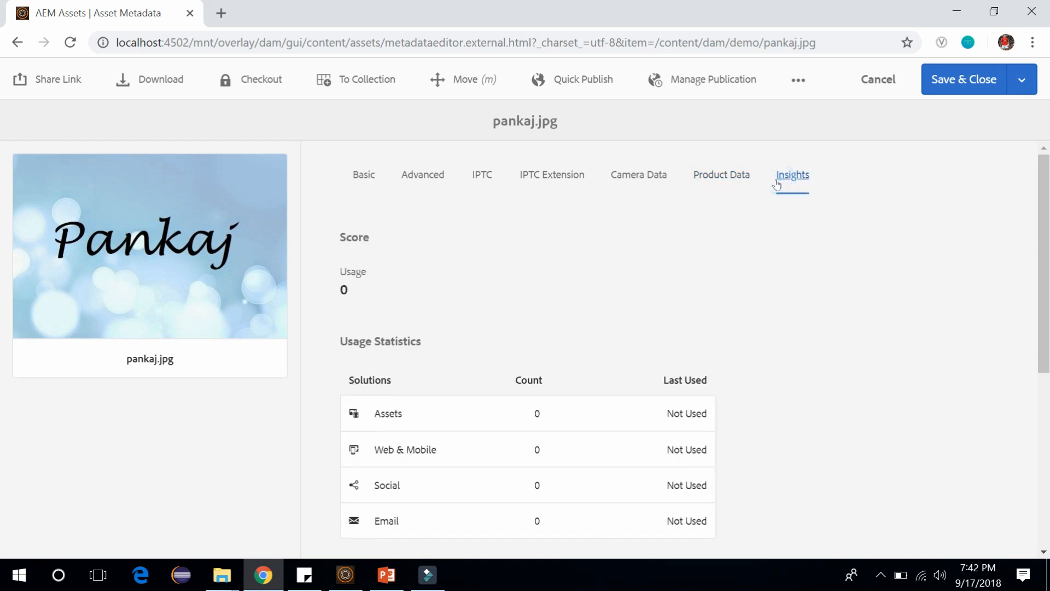
{"action": "mouse_move", "coordinate": [620, 223]}
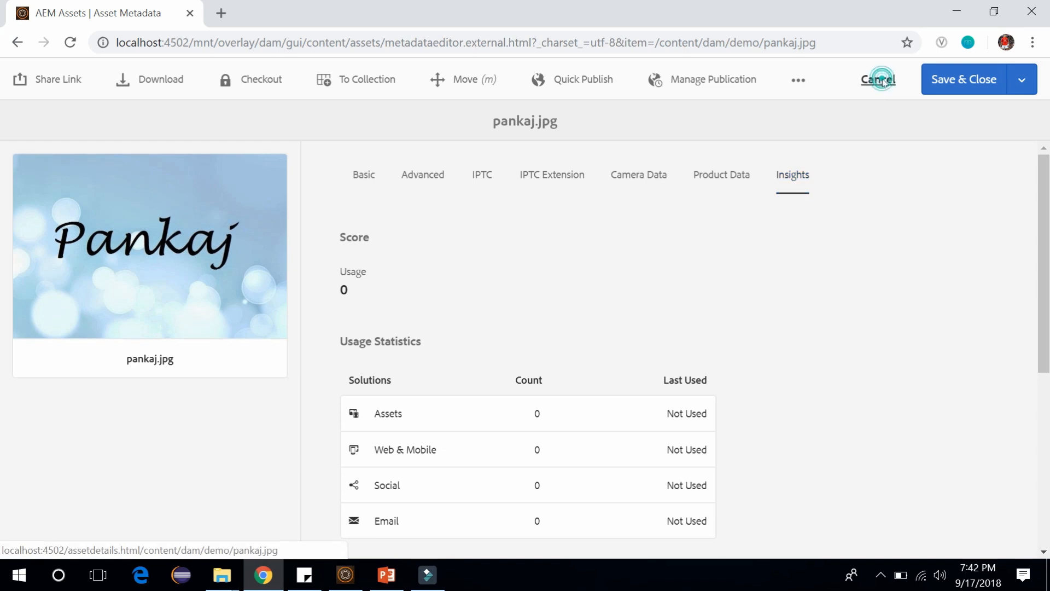
{"action": "left_click", "coordinate": [878, 79]}
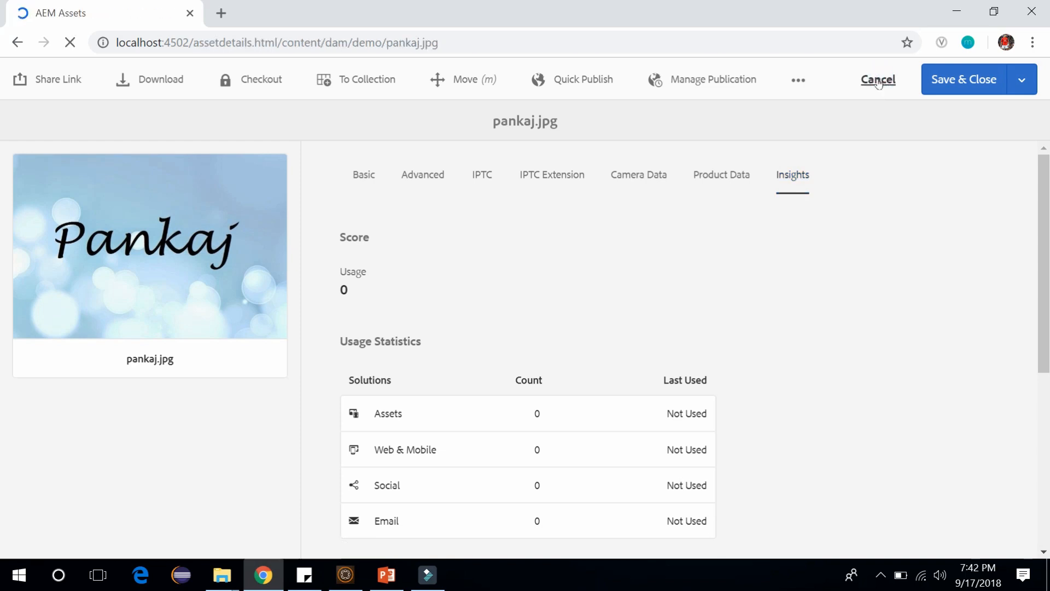
Step: Close the asset, select pankaj.jpg in Demo, and choose Delete from the More menu
{"action": "left_click", "coordinate": [877, 79]}
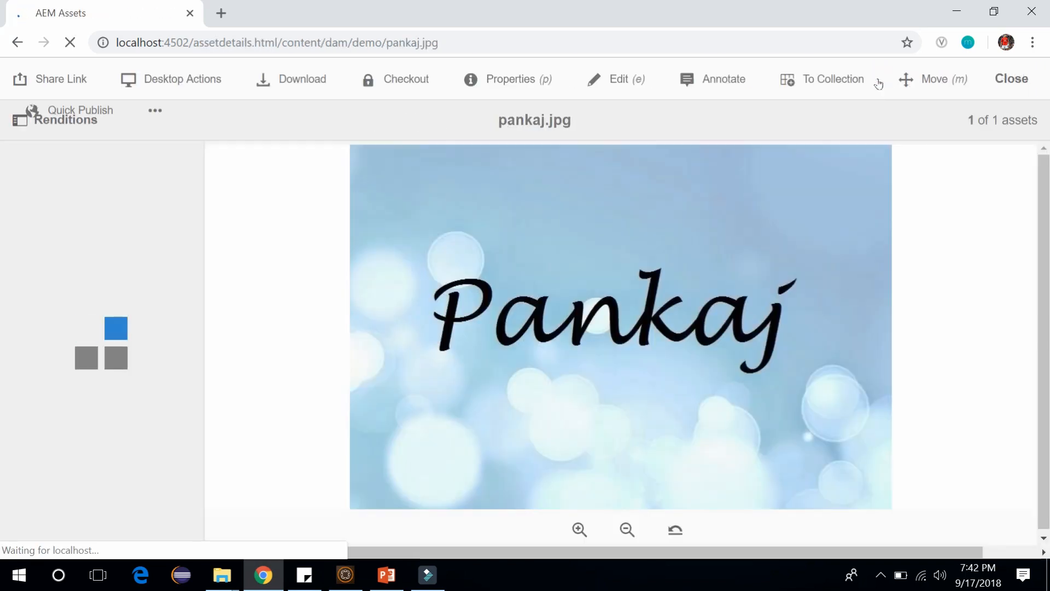
{"action": "left_click", "coordinate": [1011, 79]}
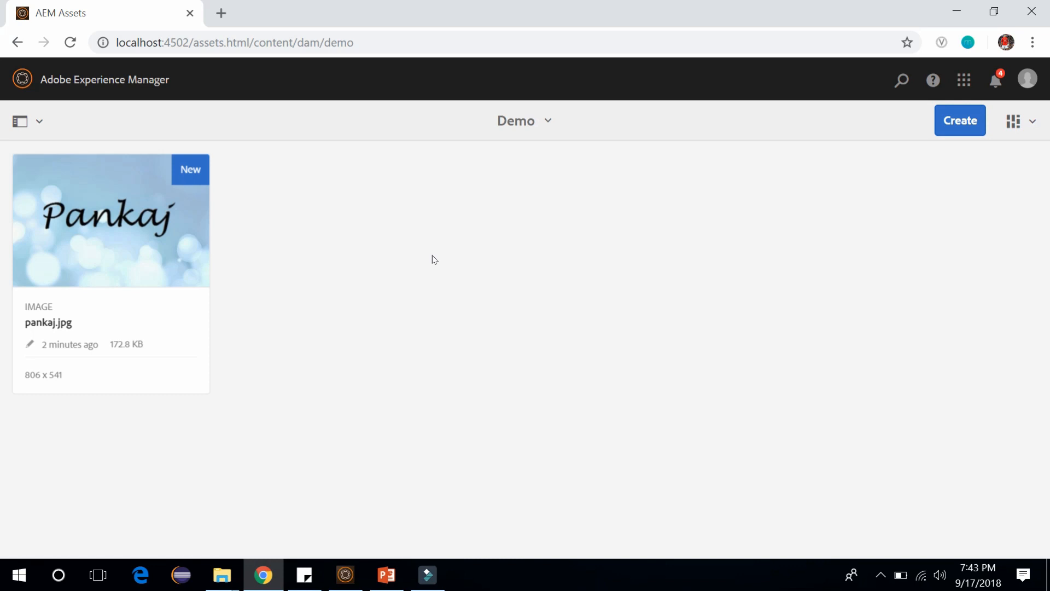
{"action": "mouse_move", "coordinate": [395, 298]}
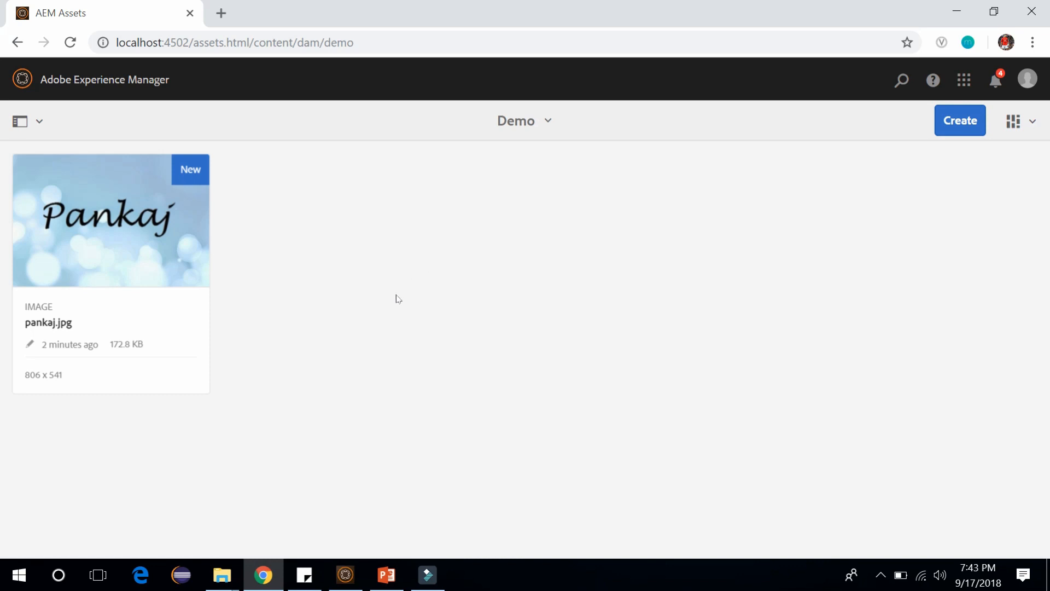
{"action": "mouse_move", "coordinate": [81, 191]}
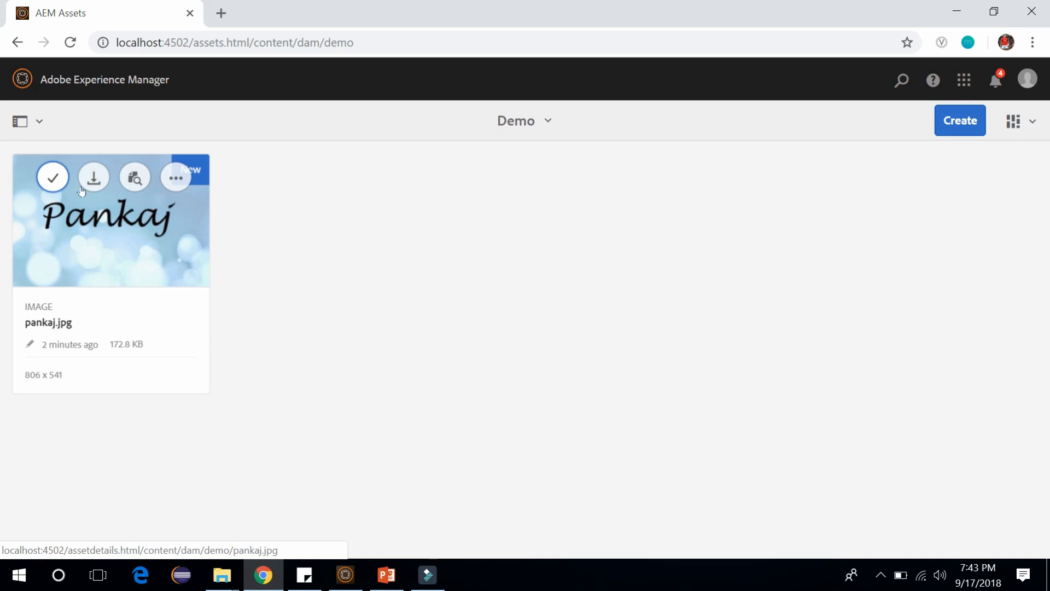
{"action": "left_click", "coordinate": [52, 178]}
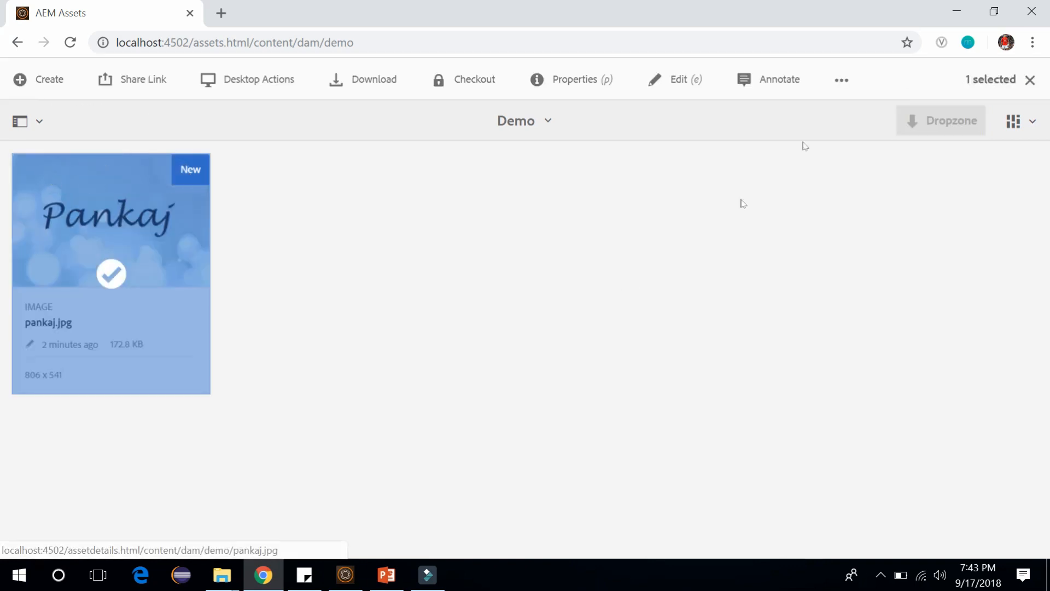
{"action": "mouse_move", "coordinate": [840, 80]}
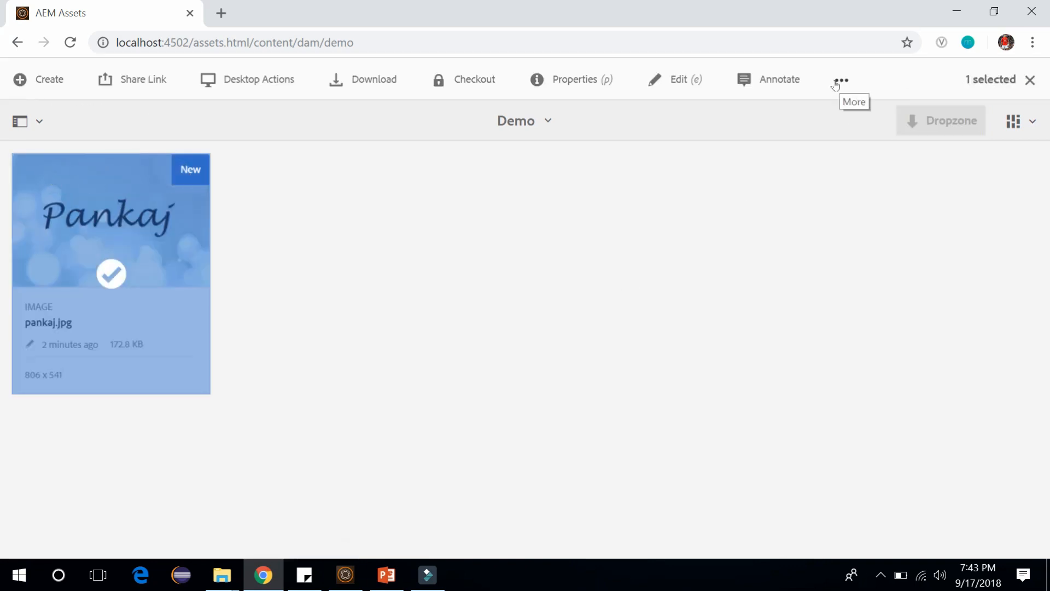
{"action": "left_click", "coordinate": [839, 78]}
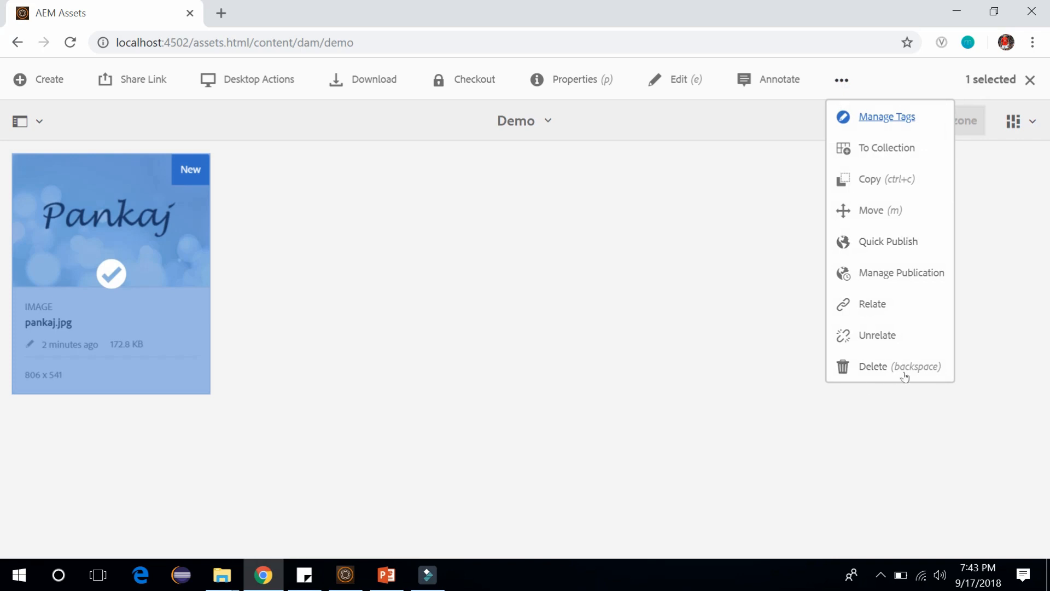
{"action": "mouse_move", "coordinate": [874, 184]}
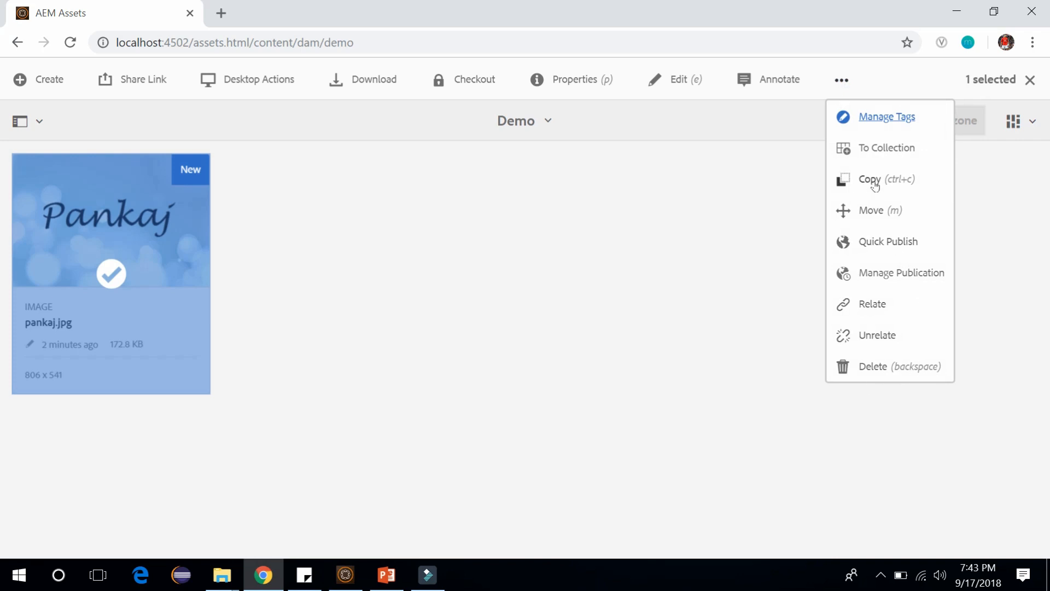
{"action": "left_click", "coordinate": [873, 367]}
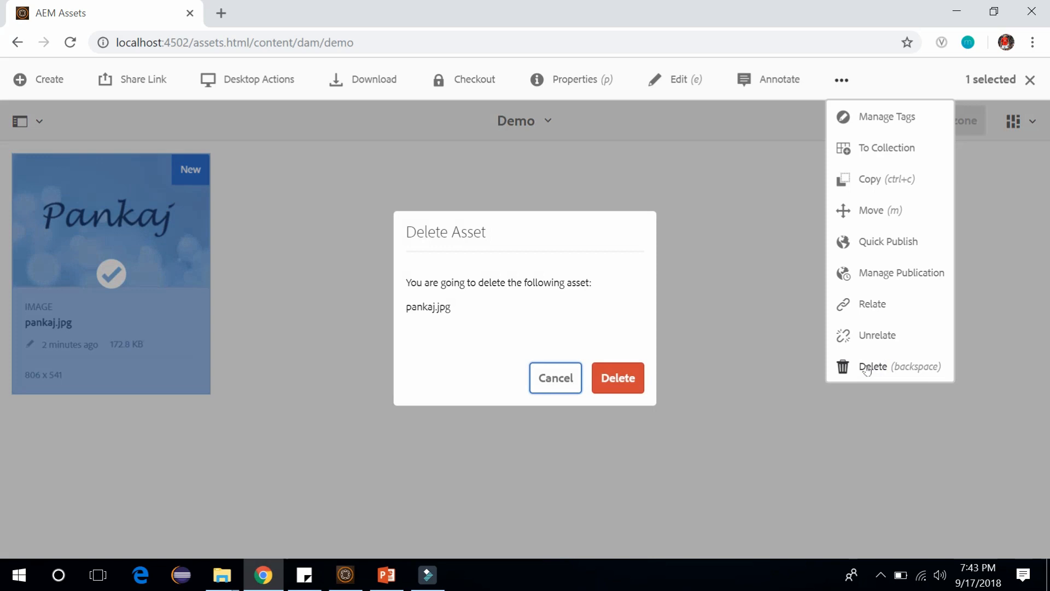
{"action": "mouse_move", "coordinate": [621, 305]}
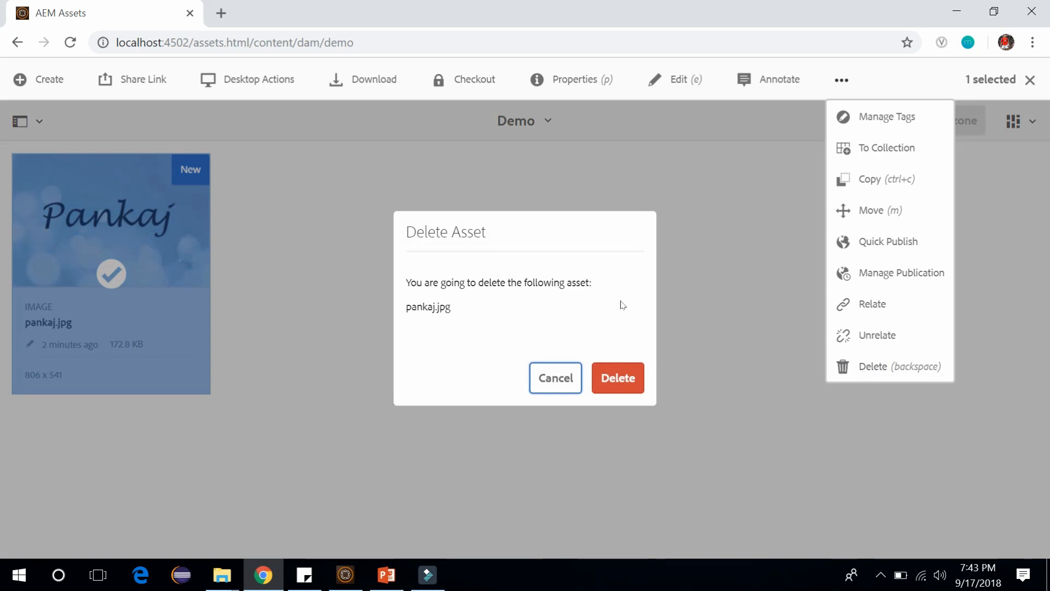